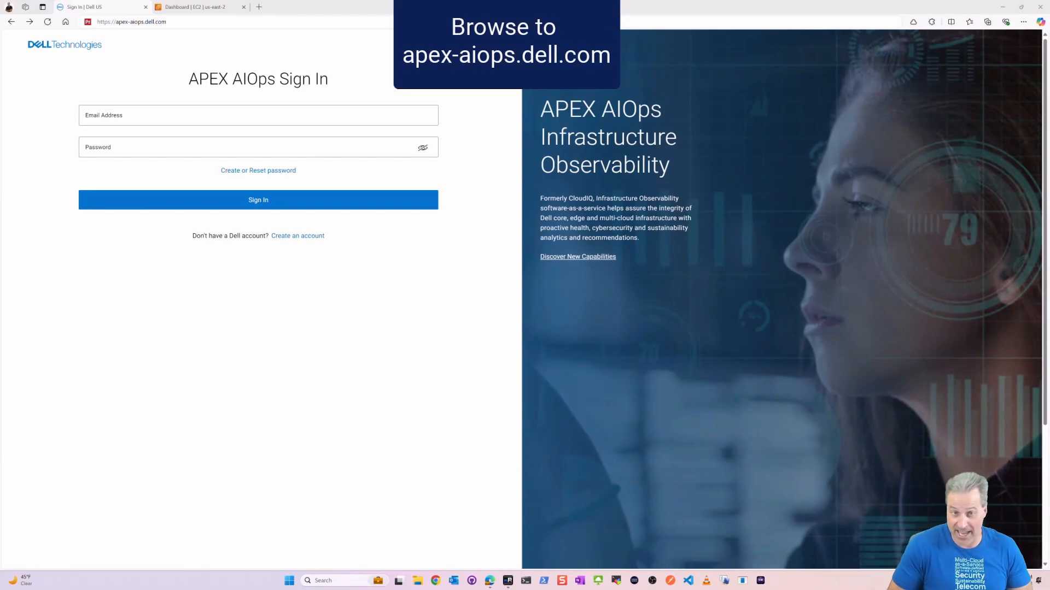
left_click(258, 114)
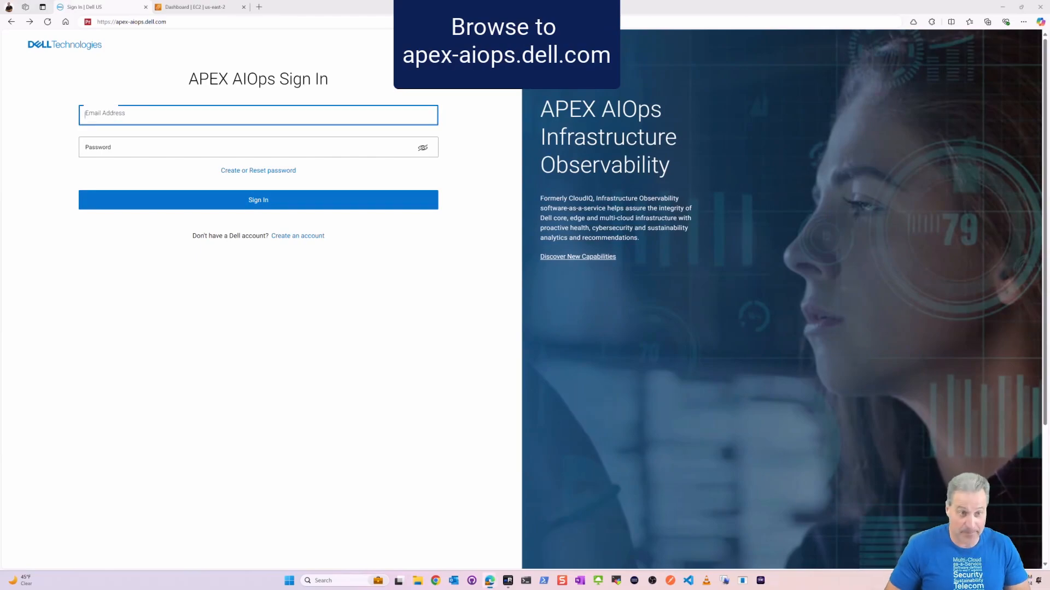
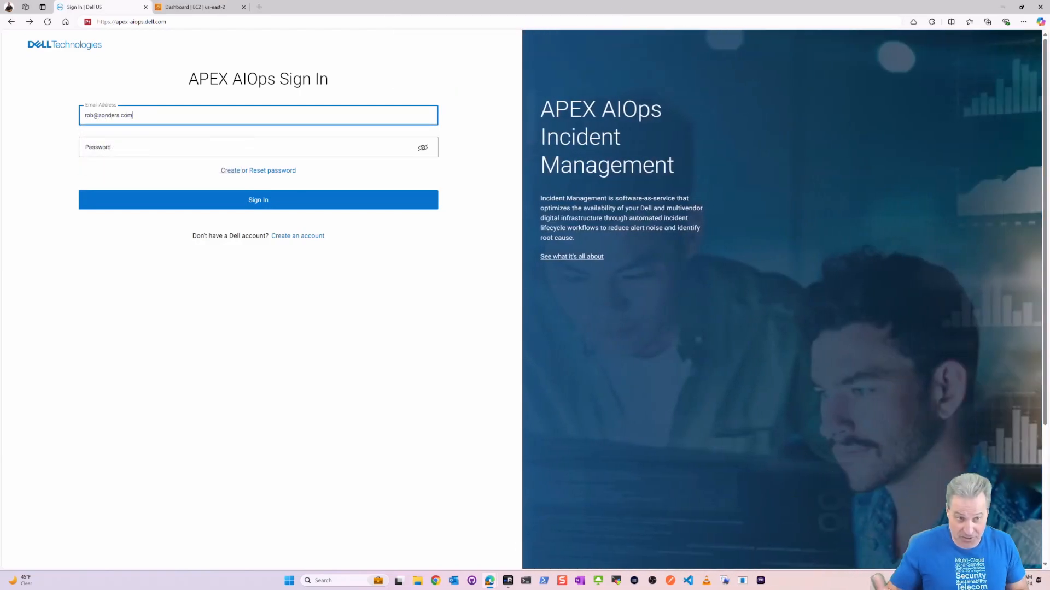
left_click(258, 199)
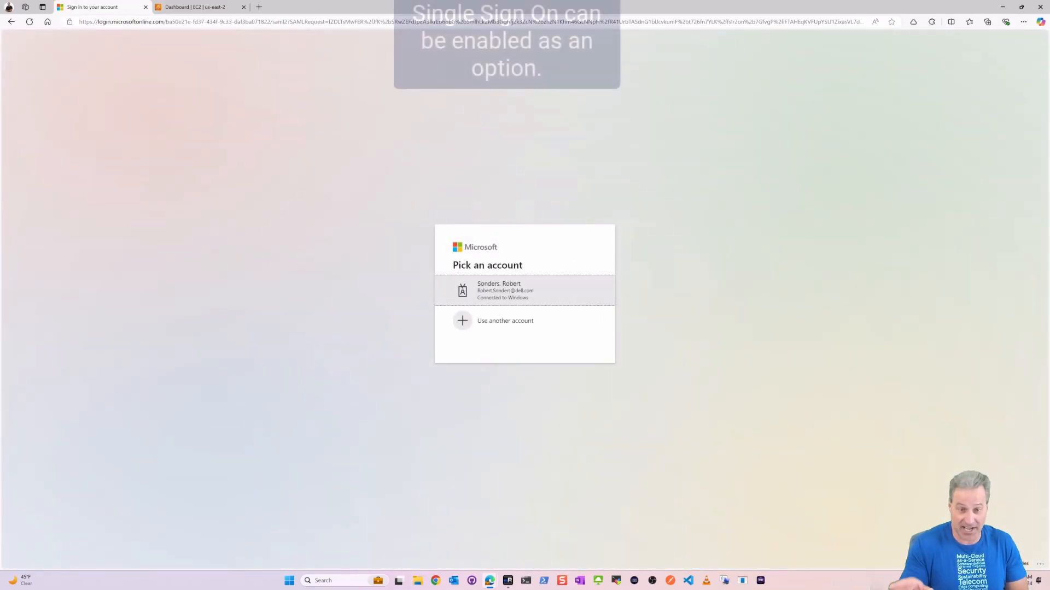
Pick the Microsoft account, submit the password and land on the APEX AIOps home dashboard.
left_click(505, 321)
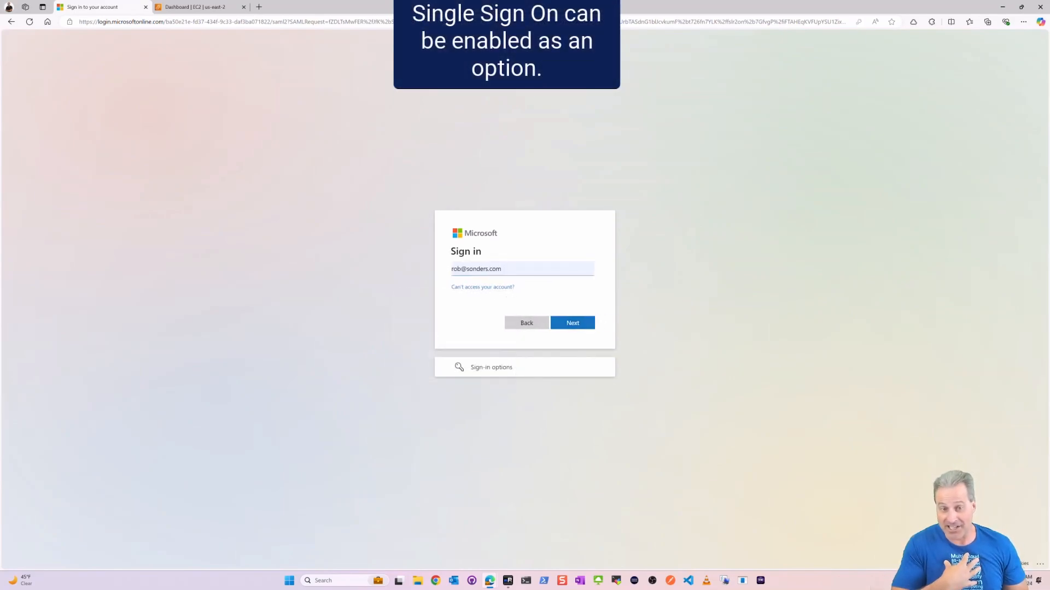
left_click(572, 322)
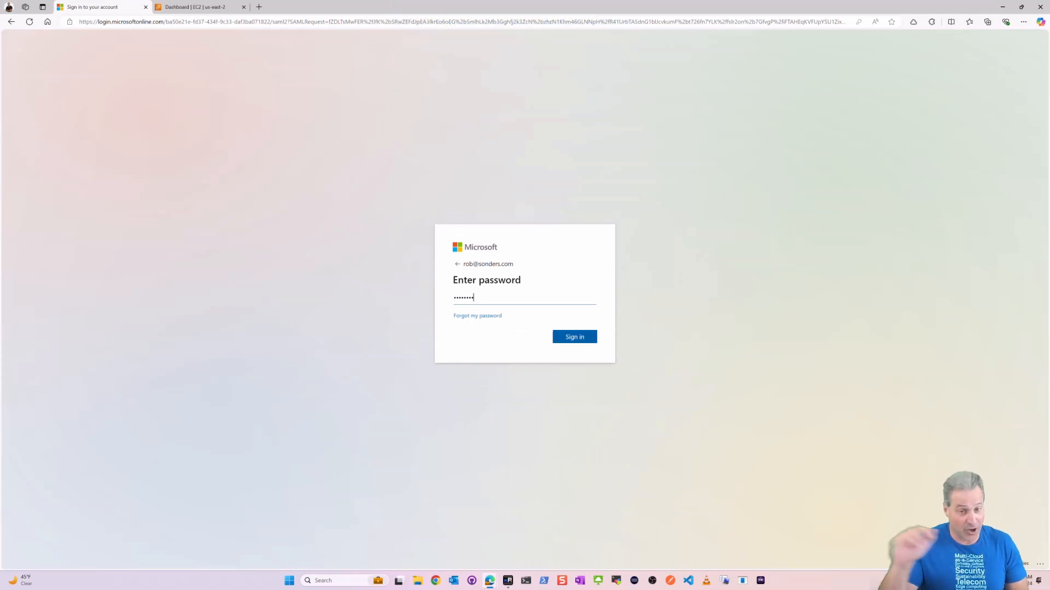
left_click(574, 337)
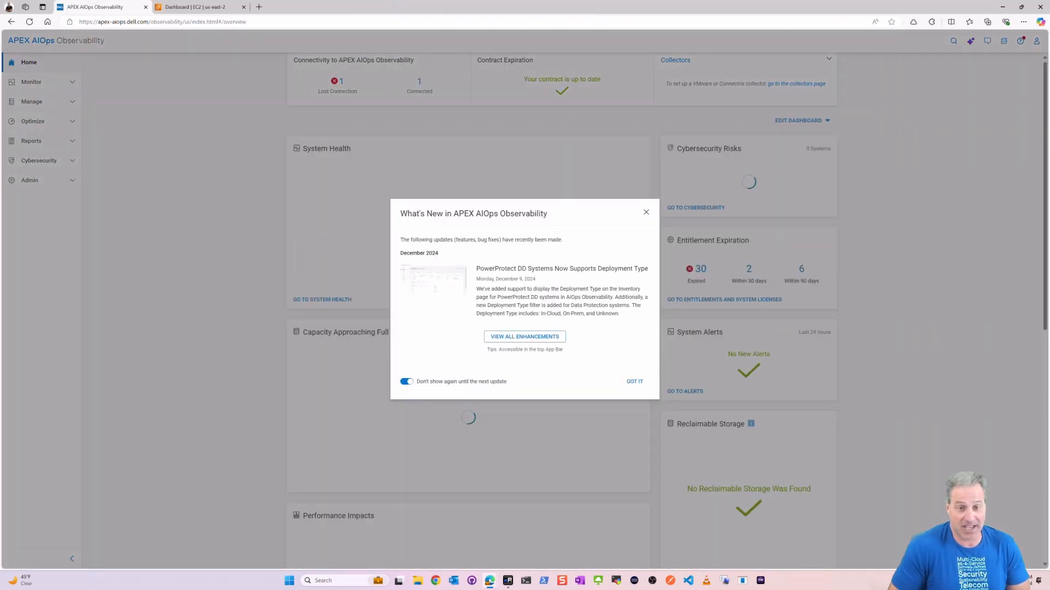
Dismiss the What's New notice and show Monitor > Infrastructure with the PowerFlex system at health 90.
left_click(633, 380)
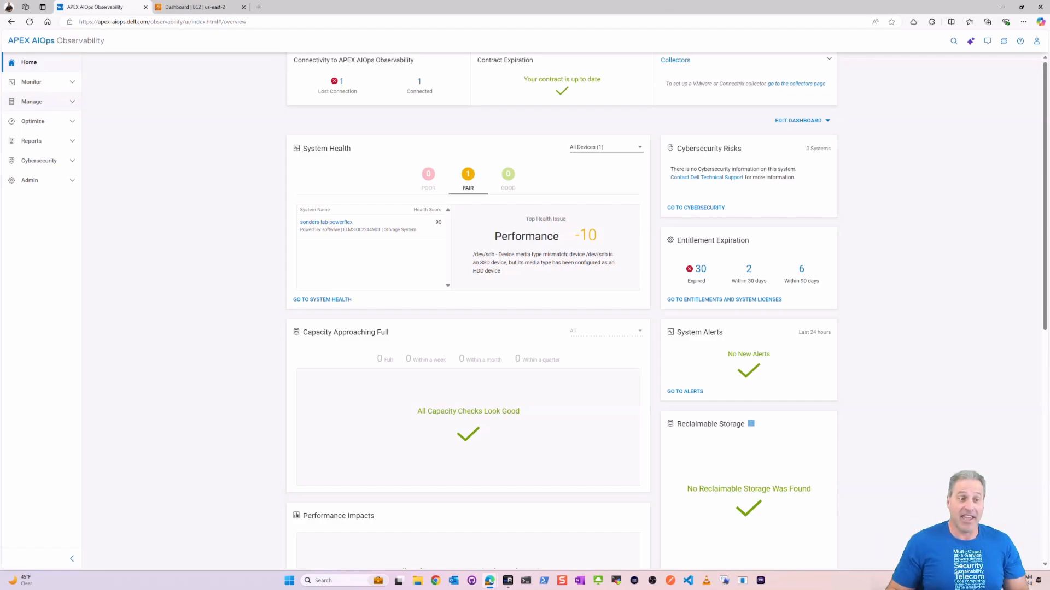
left_click(31, 82)
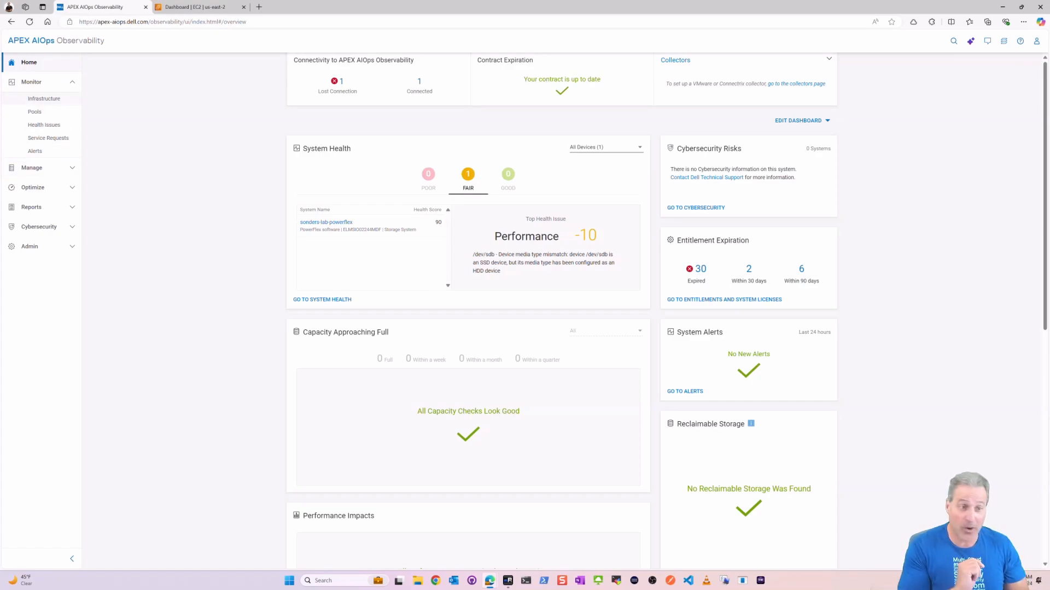
left_click(44, 99)
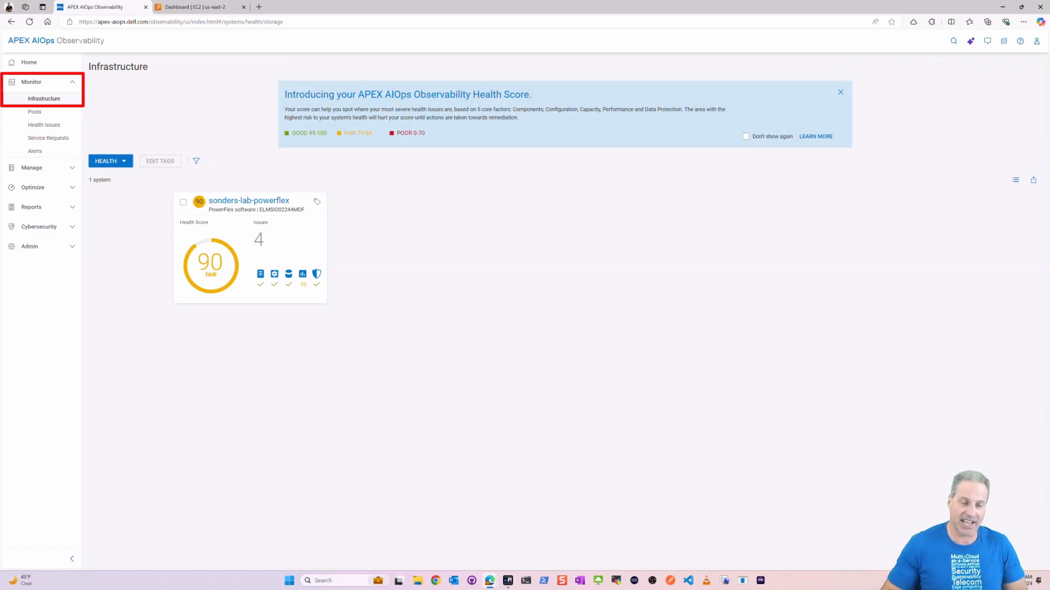
Go to Manage > Multicloud Storage to reach APEX Navigator for Multicloud Storage.
left_click(32, 167)
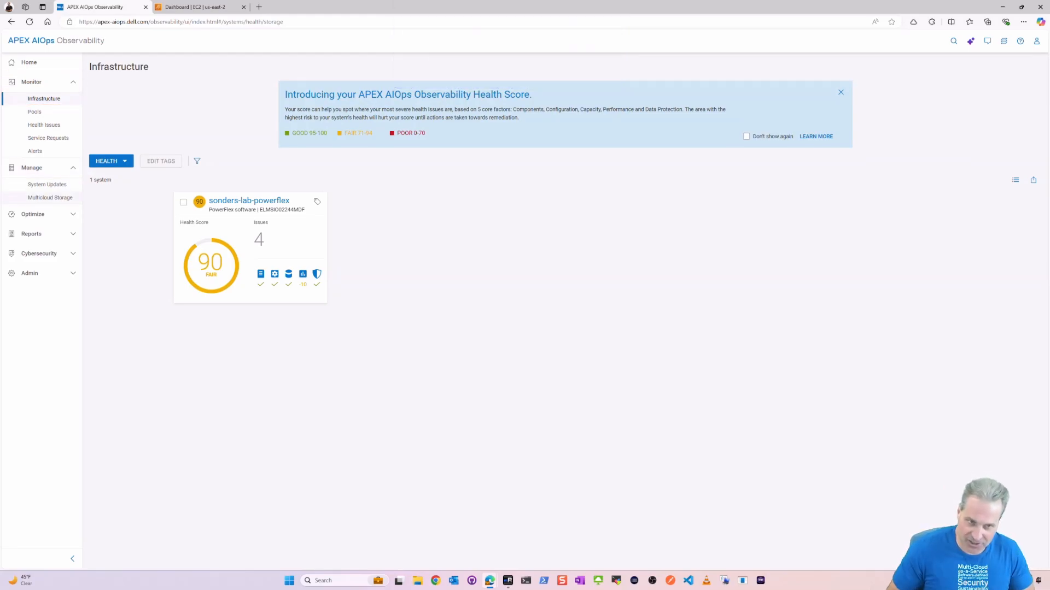
left_click(50, 198)
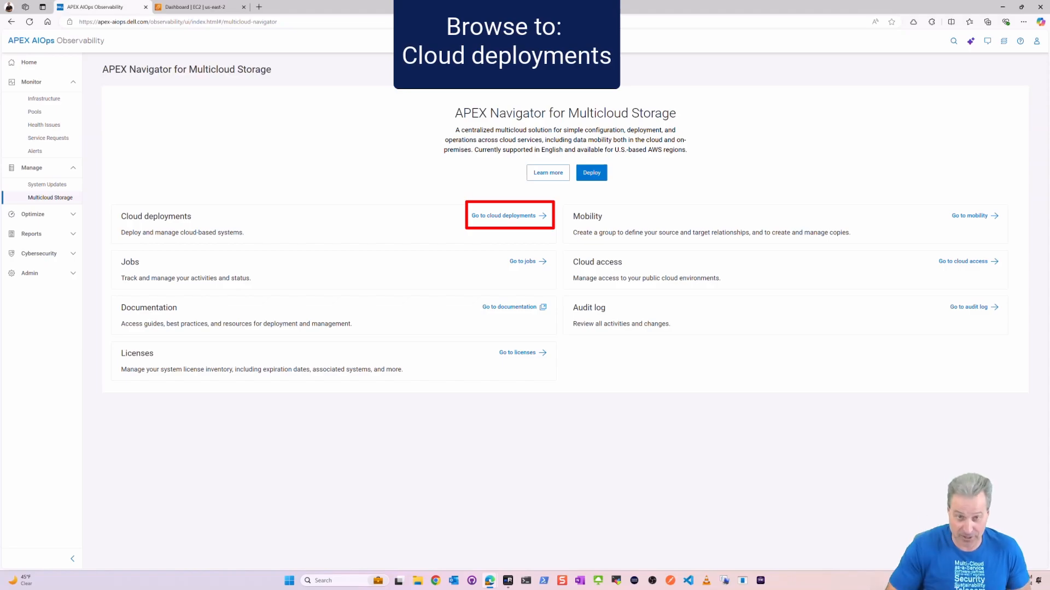
Start a new cloud deployment and choose APEX Block Storage for AWS as the product.
left_click(504, 216)
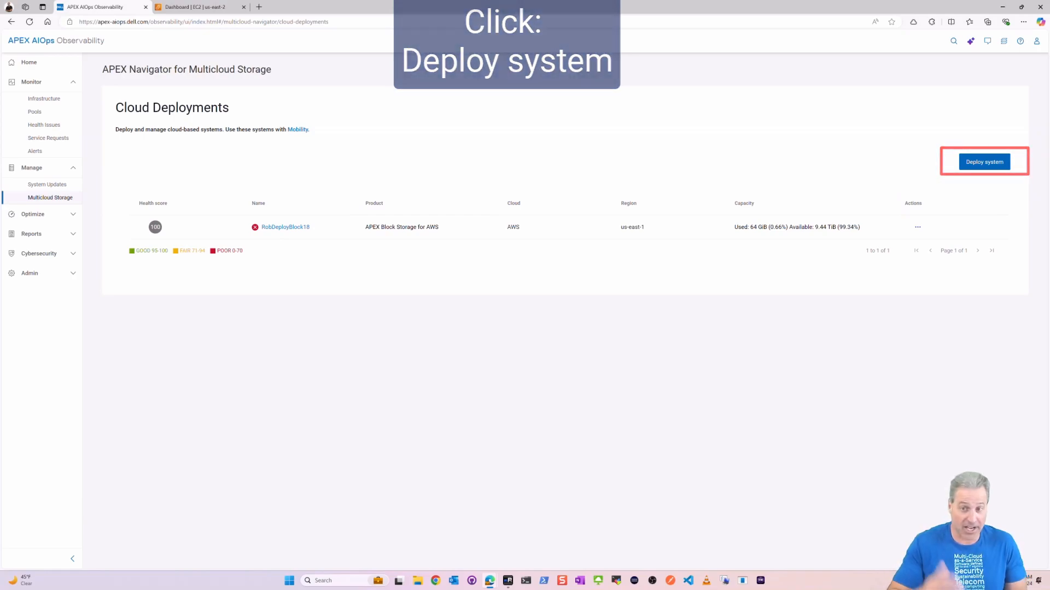
left_click(983, 162)
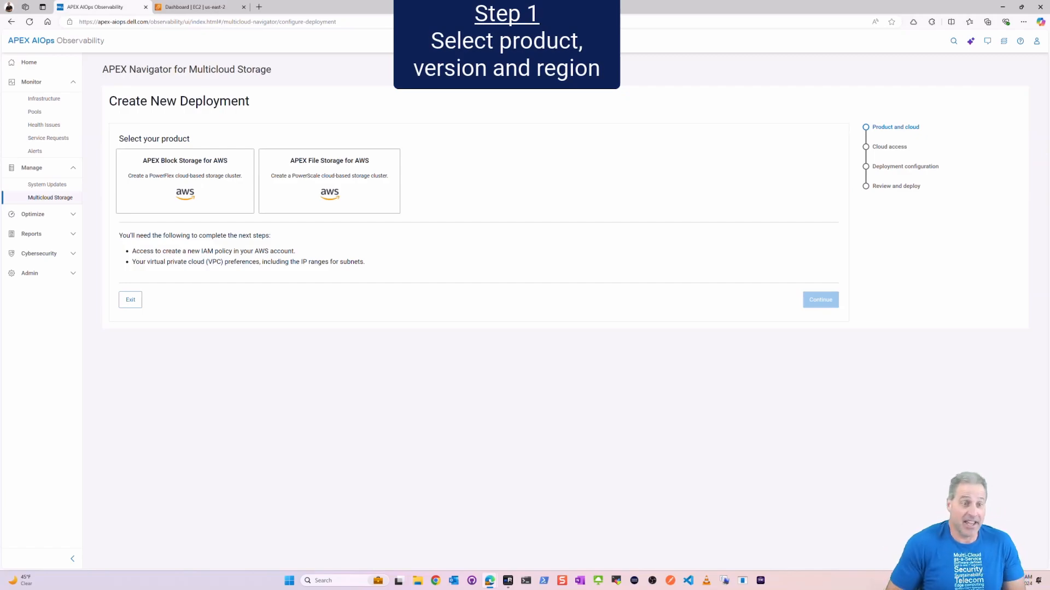
left_click(185, 181)
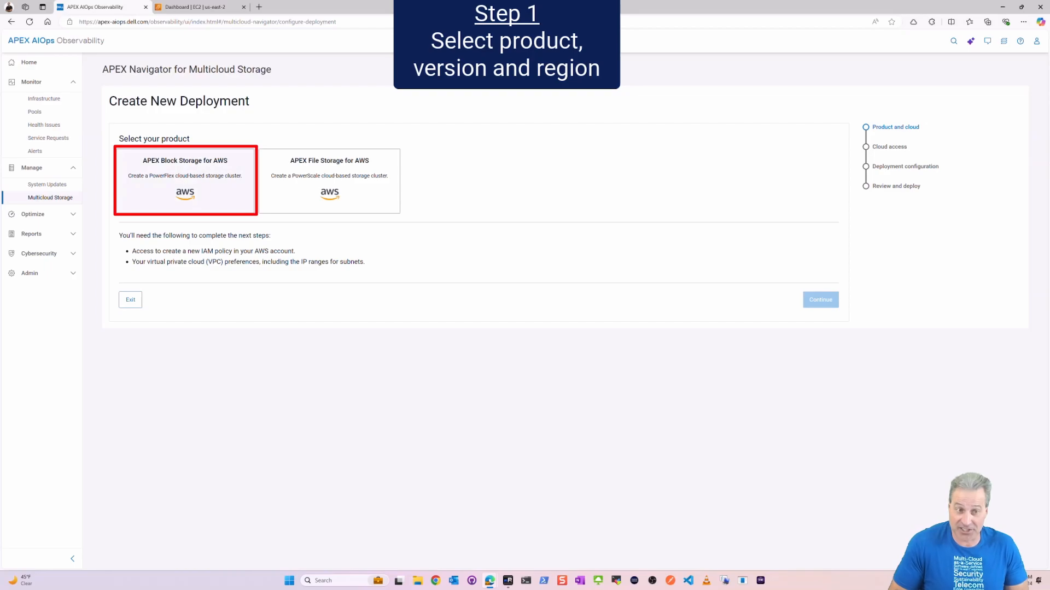
left_click(184, 180)
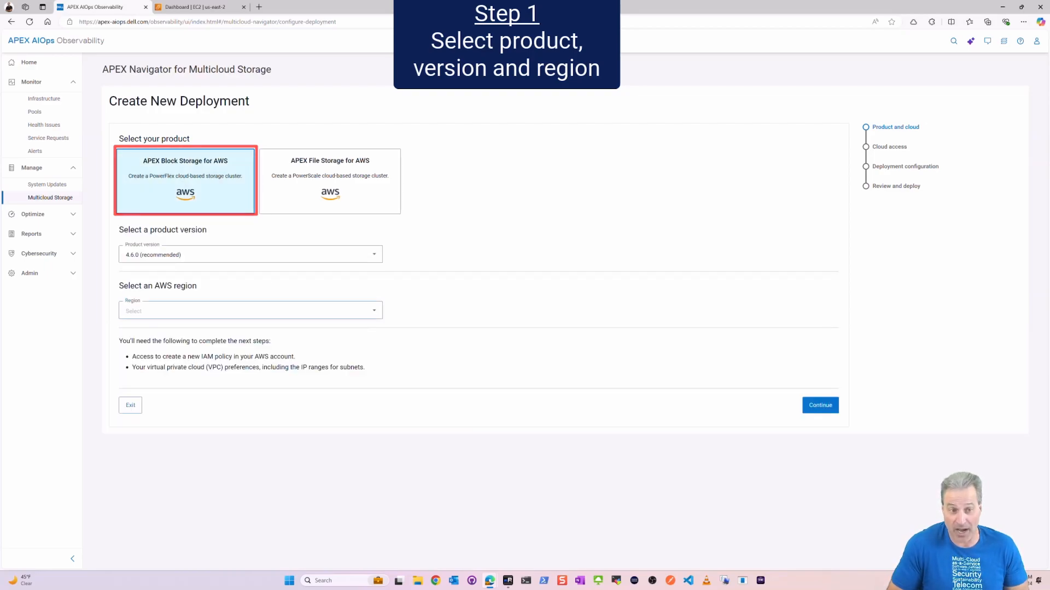
Keep version 4.6.0, choose region us-east-2 and continue to cloud access.
left_click(249, 254)
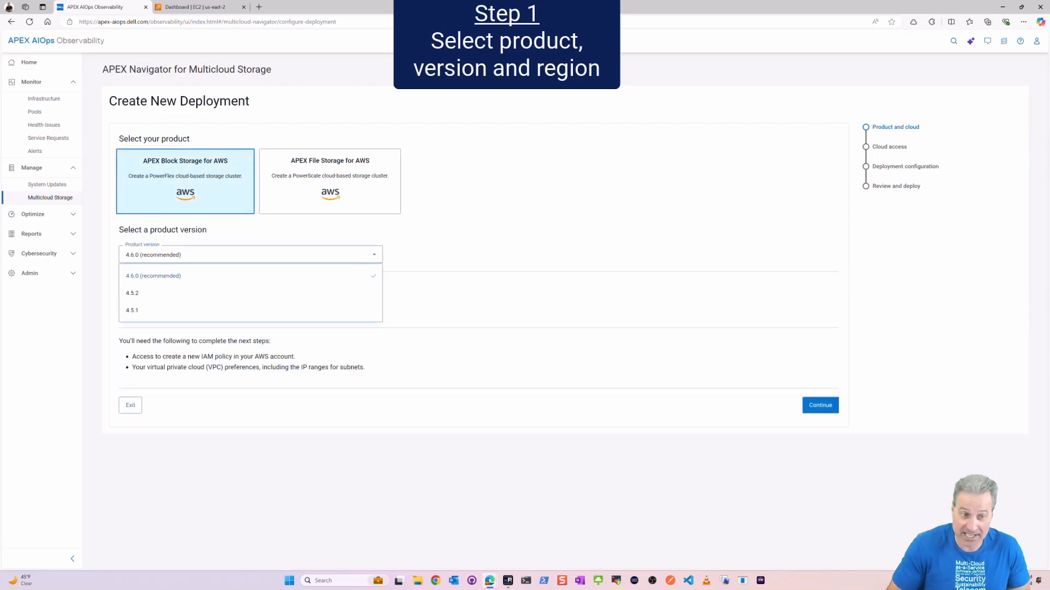
left_click(153, 276)
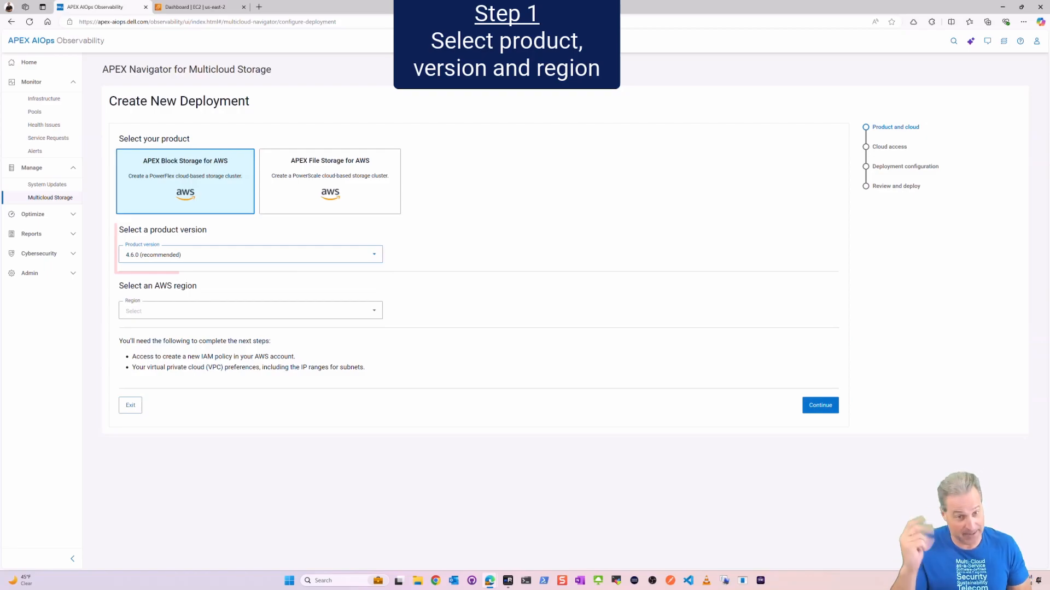
left_click(249, 310)
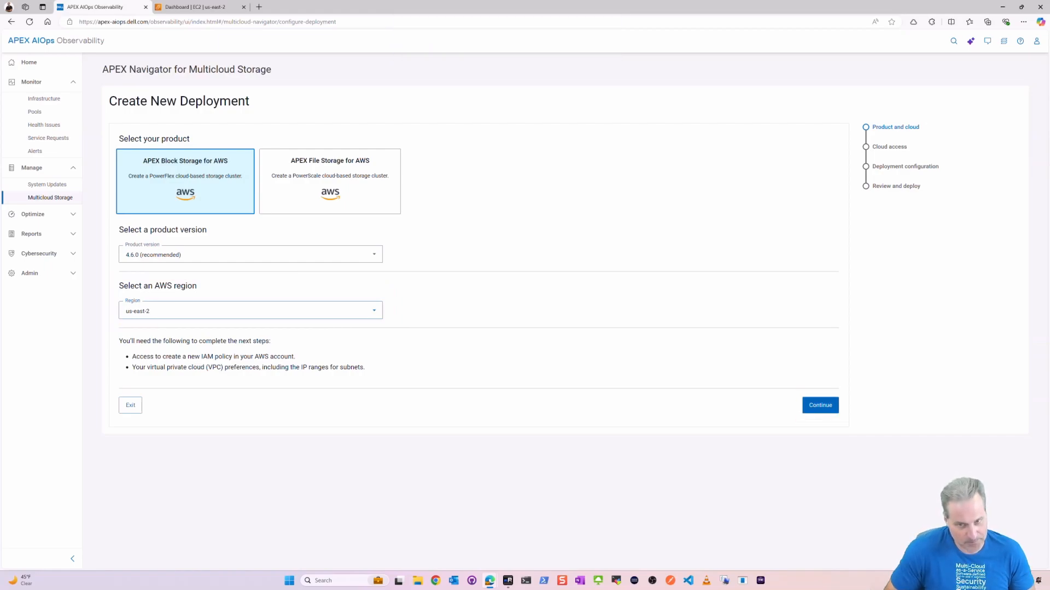
left_click(819, 404)
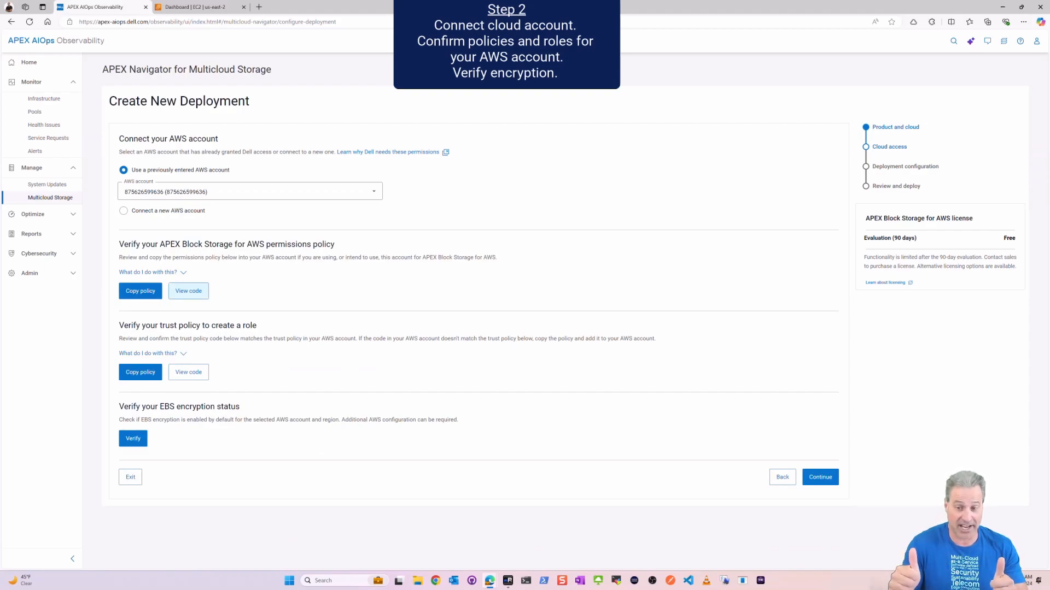
Review the permissions and trust policy code, verify EBS encryption and continue to configuration.
left_click(188, 291)
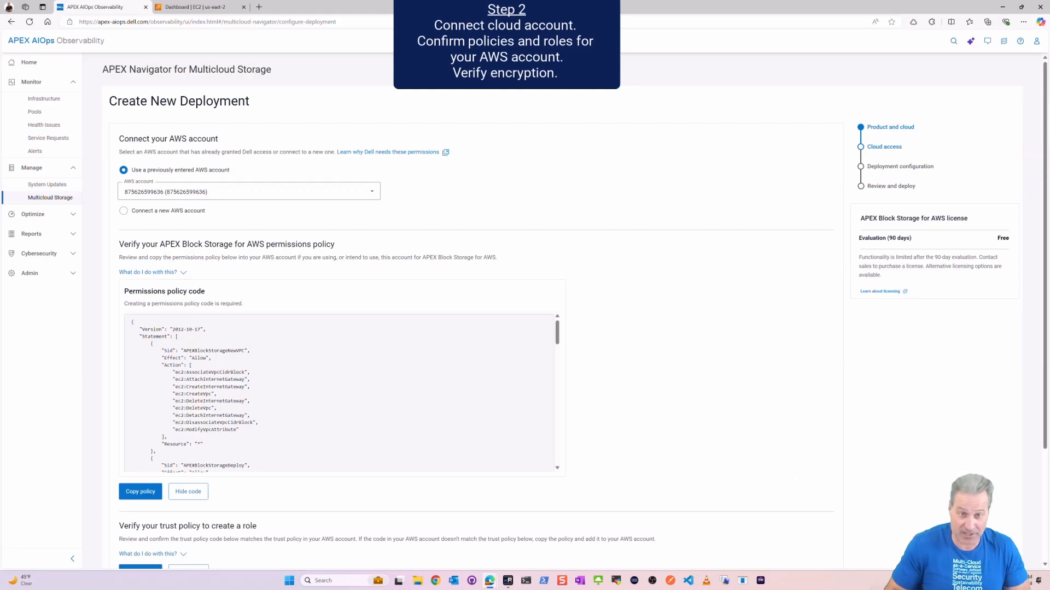
left_click(187, 491)
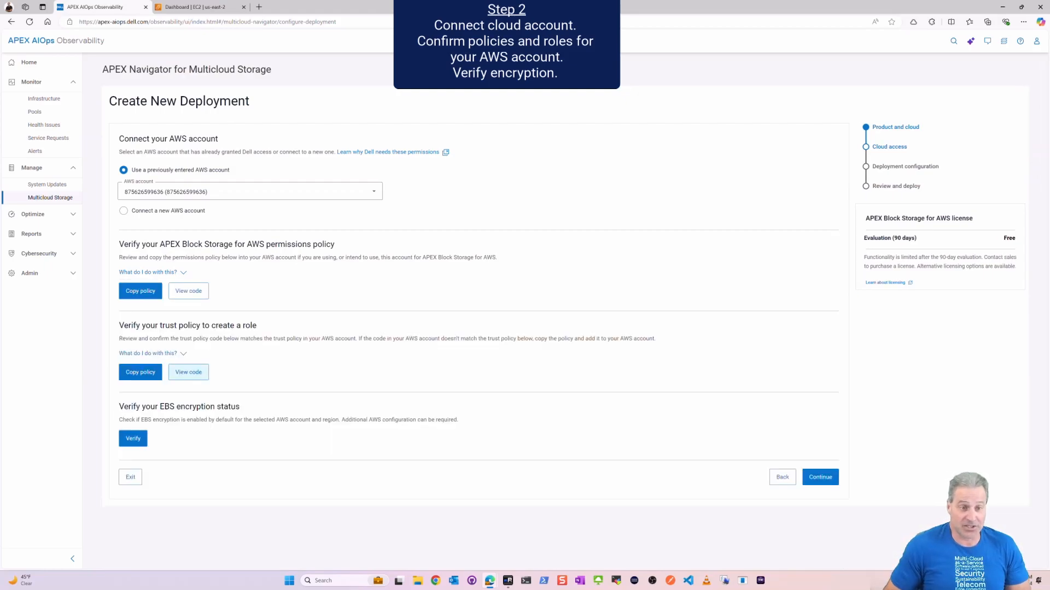
left_click(188, 372)
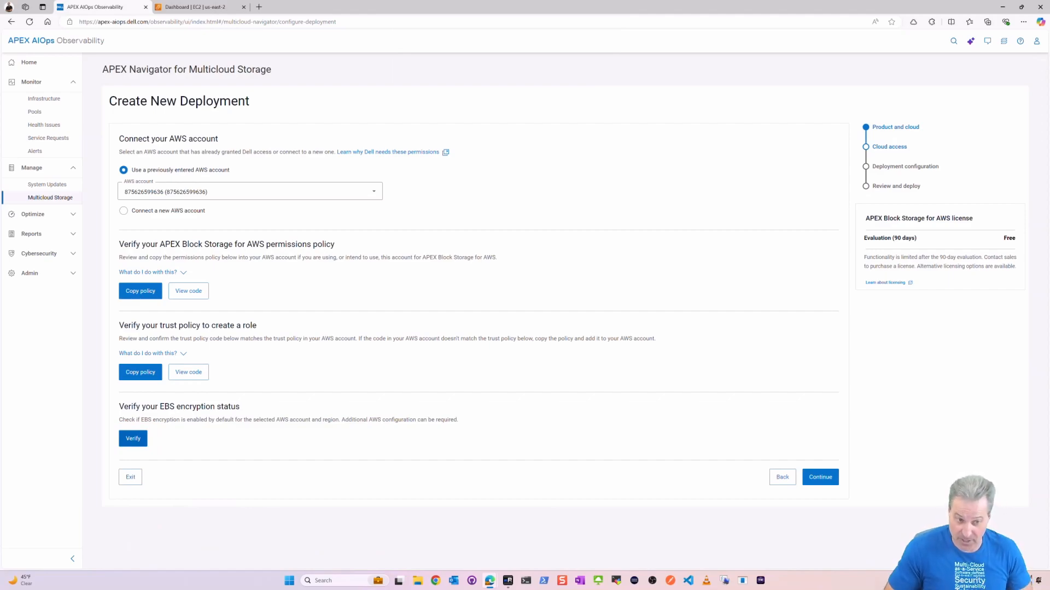
left_click(132, 439)
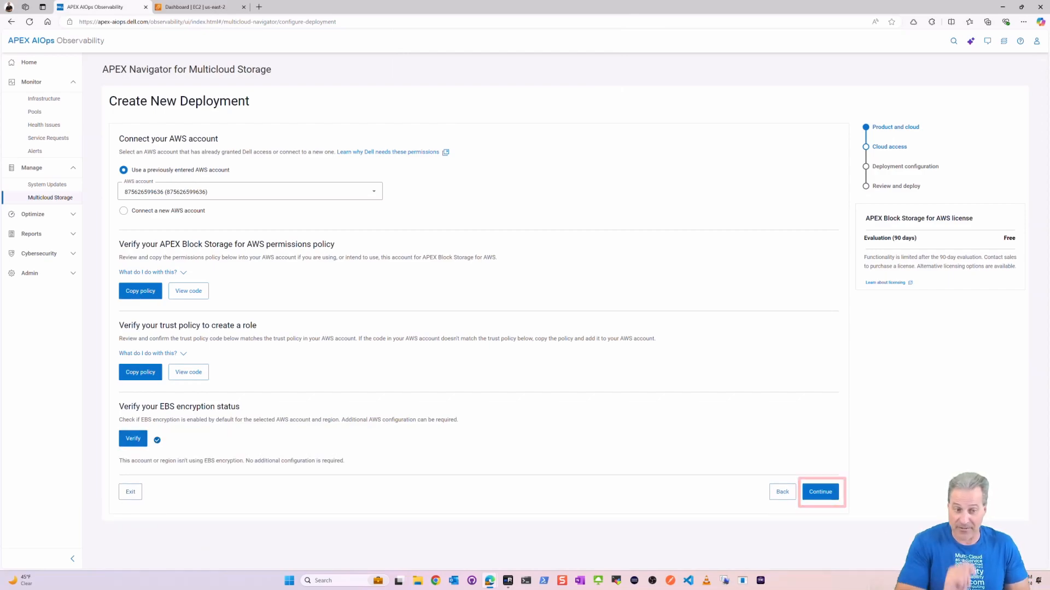
left_click(820, 491)
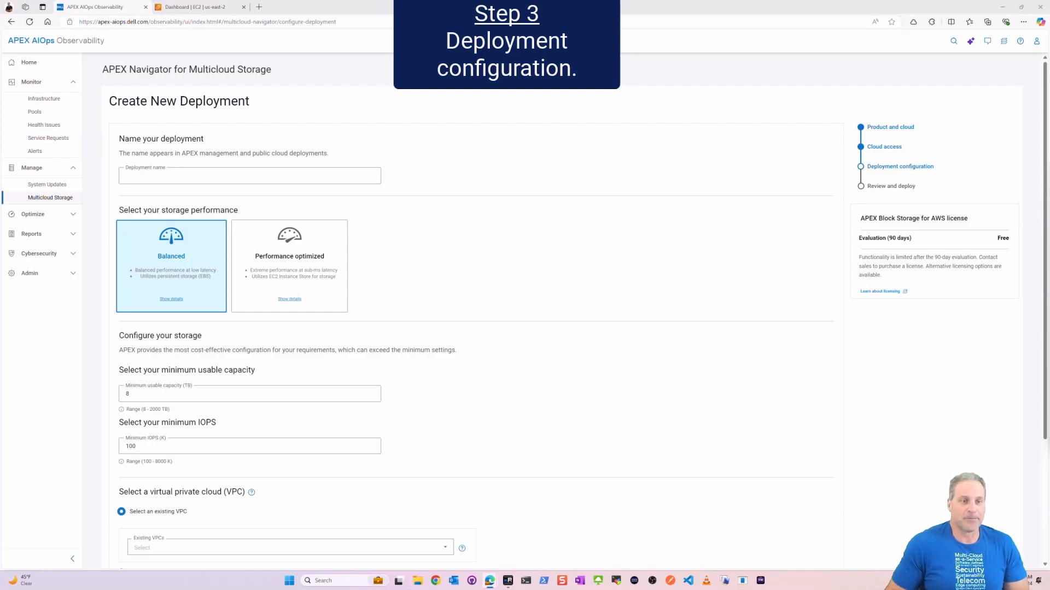
Name the deployment RobBlockAIOps2 with Balanced performance, 8 TB capacity and 100K IOPS.
left_click(249, 175)
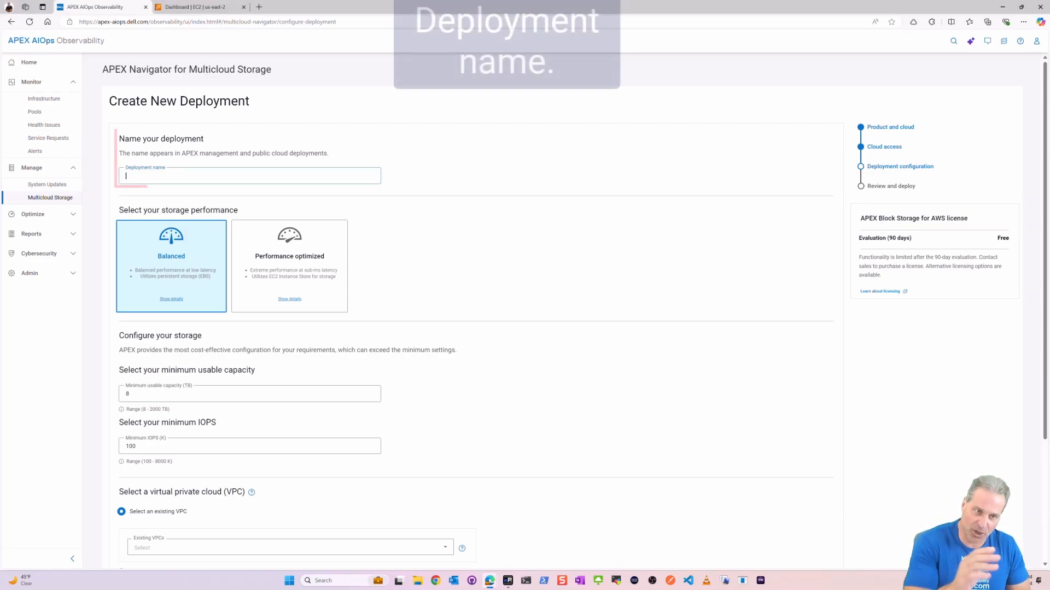
type("RobBlockAIOps2")
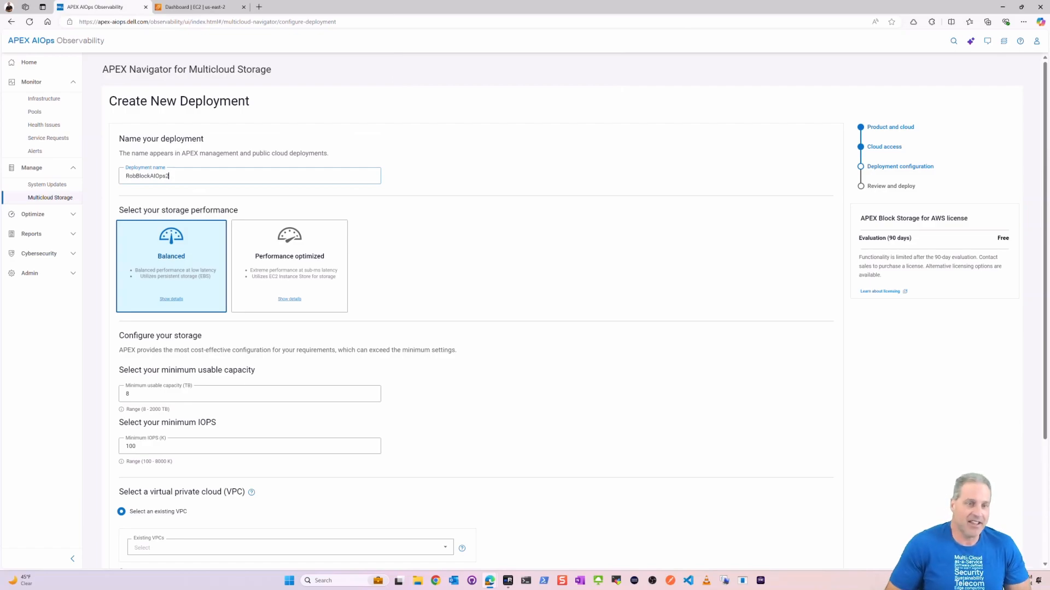
left_click(171, 299)
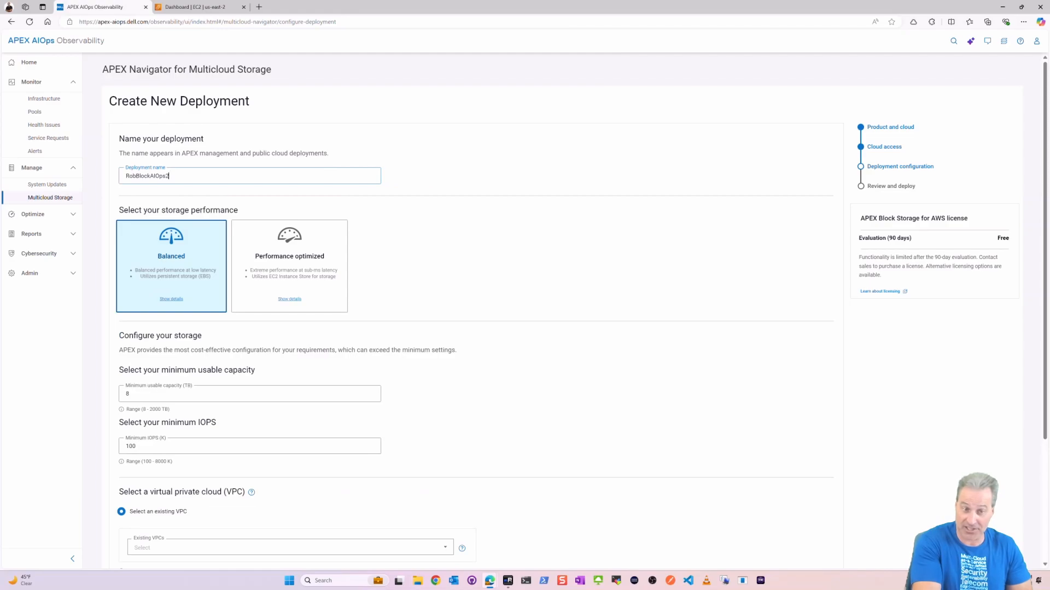
scroll("down", 3)
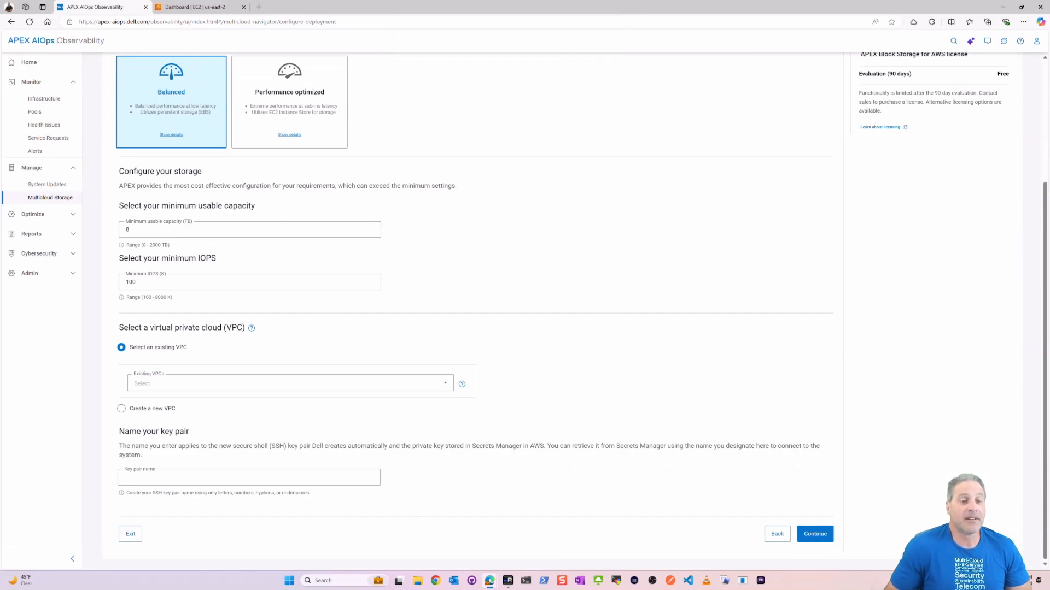
Create a new VPC RobBlockAIOps2-VPC (168.31.0.0/28, 10.0.0.0/22) with key pair RobBlockAIOps2-SSH.
left_click(122, 369)
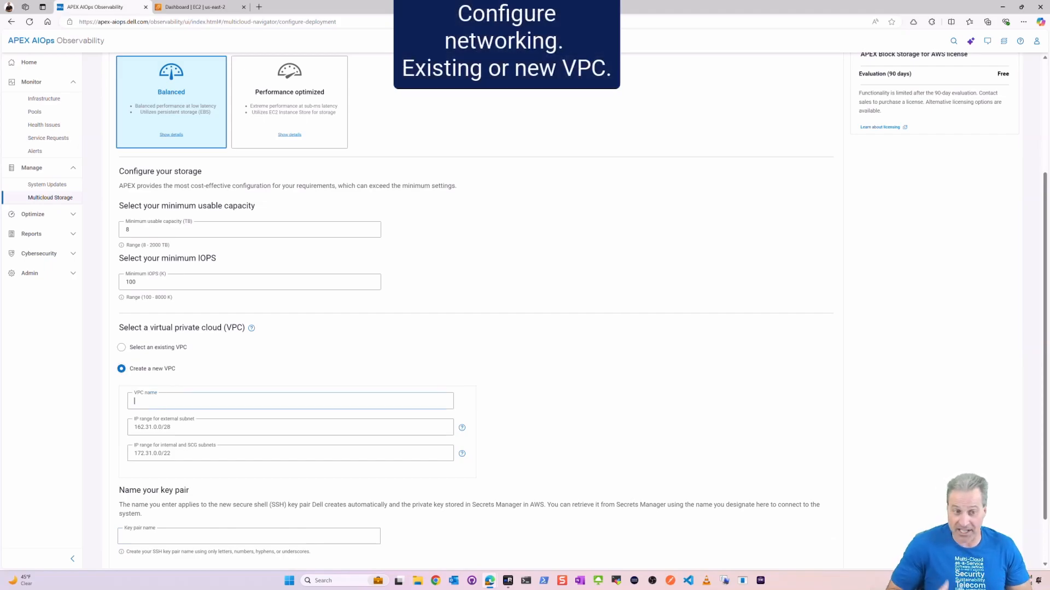
type("RobBlockAIOps2-V")
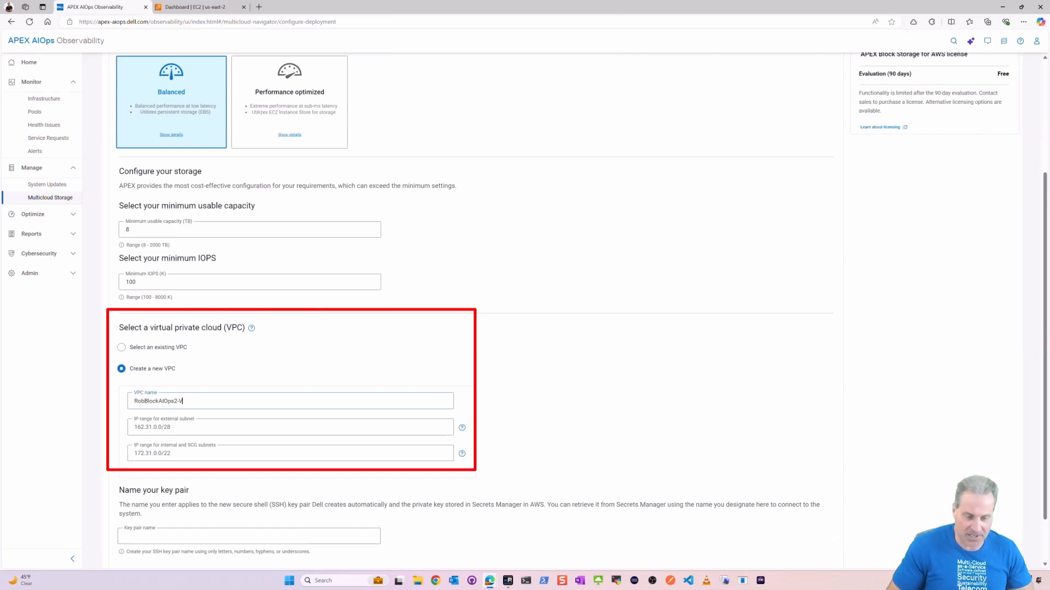
type("PC")
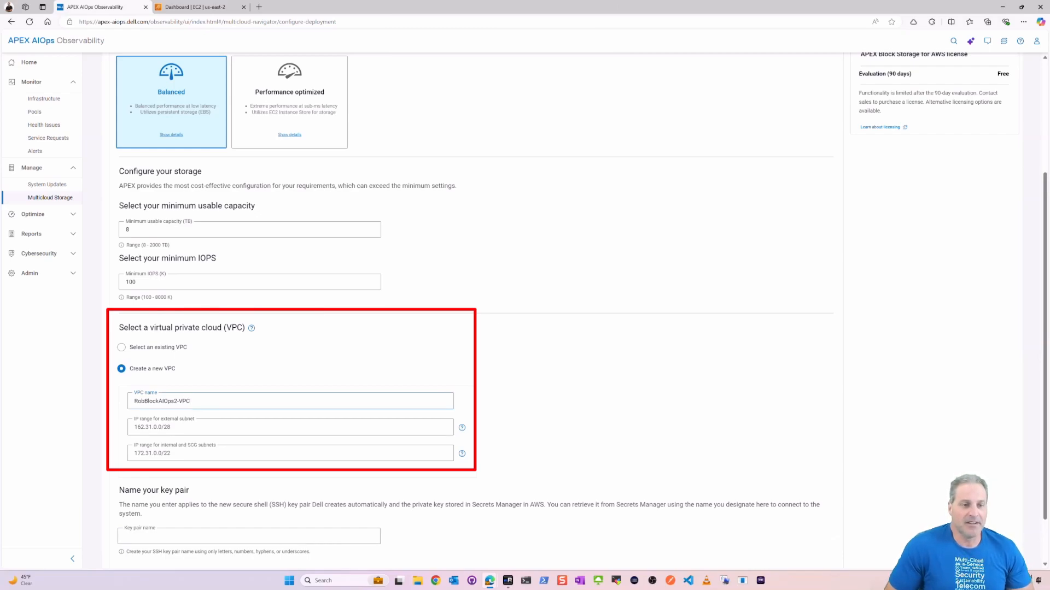
type("RobBlockAIOps2-SSH")
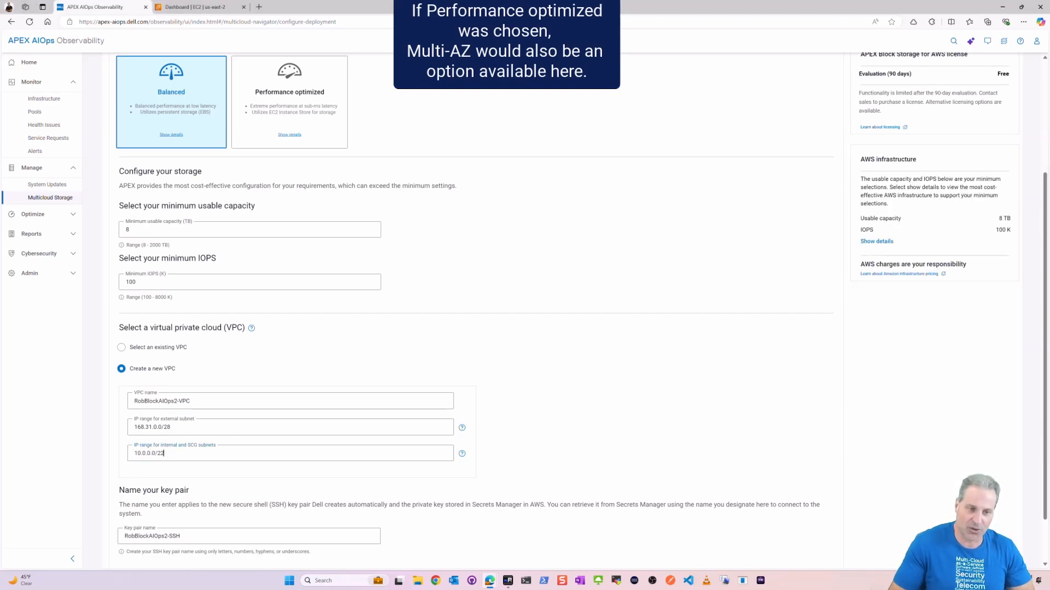
scroll("down", 3)
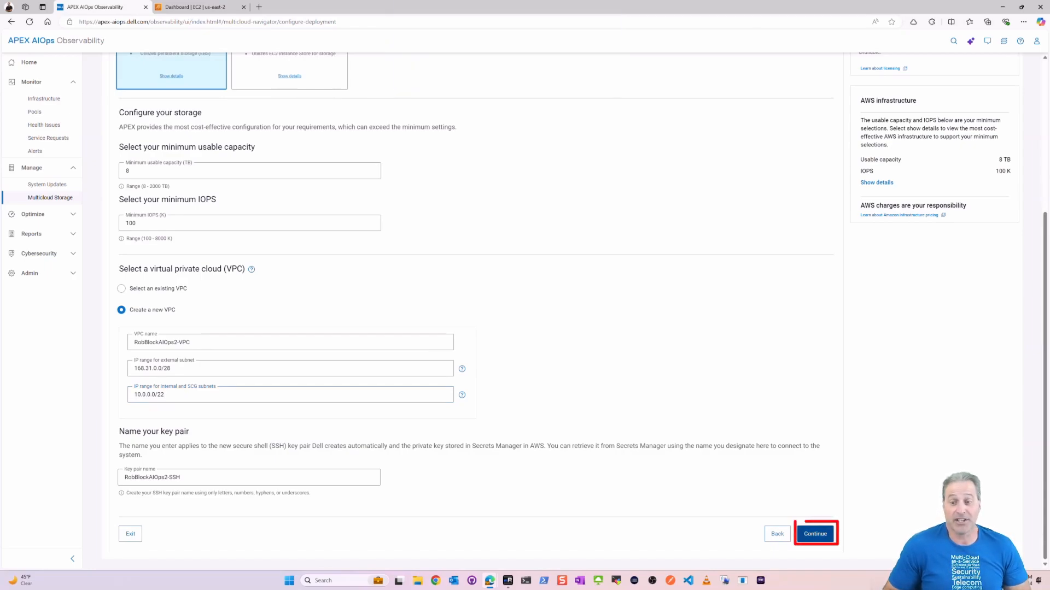
Review the summary, accept the terms and deploy RobBlockAIOps2.
left_click(814, 534)
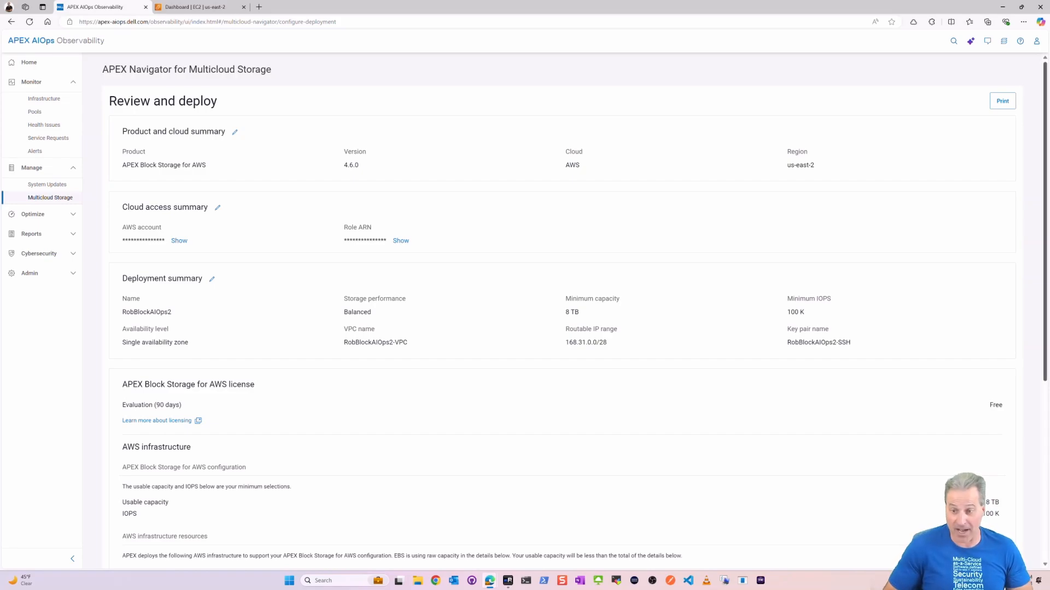
scroll("down", 3)
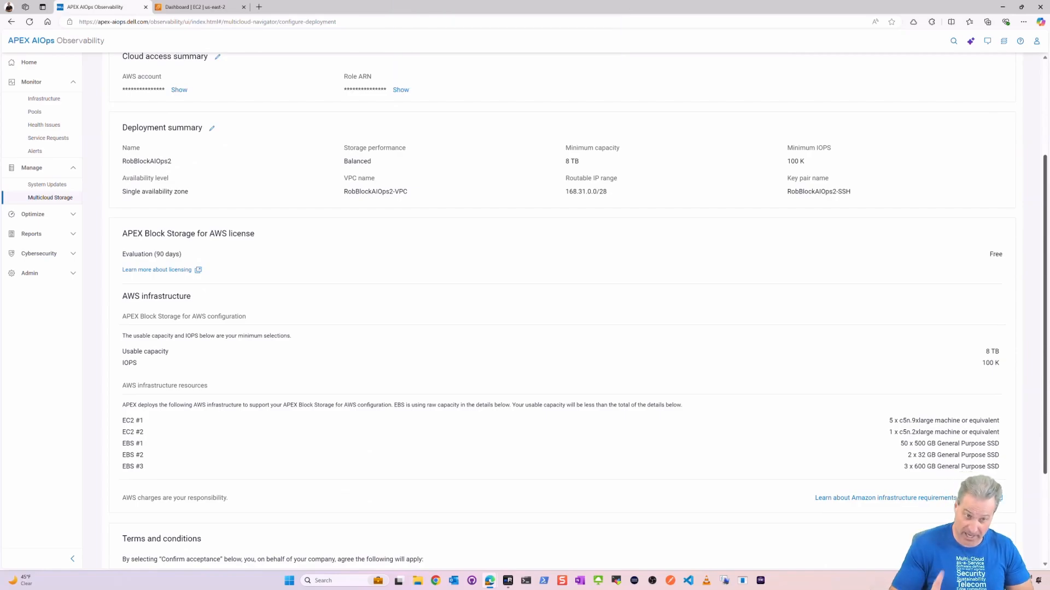
scroll("down", 3)
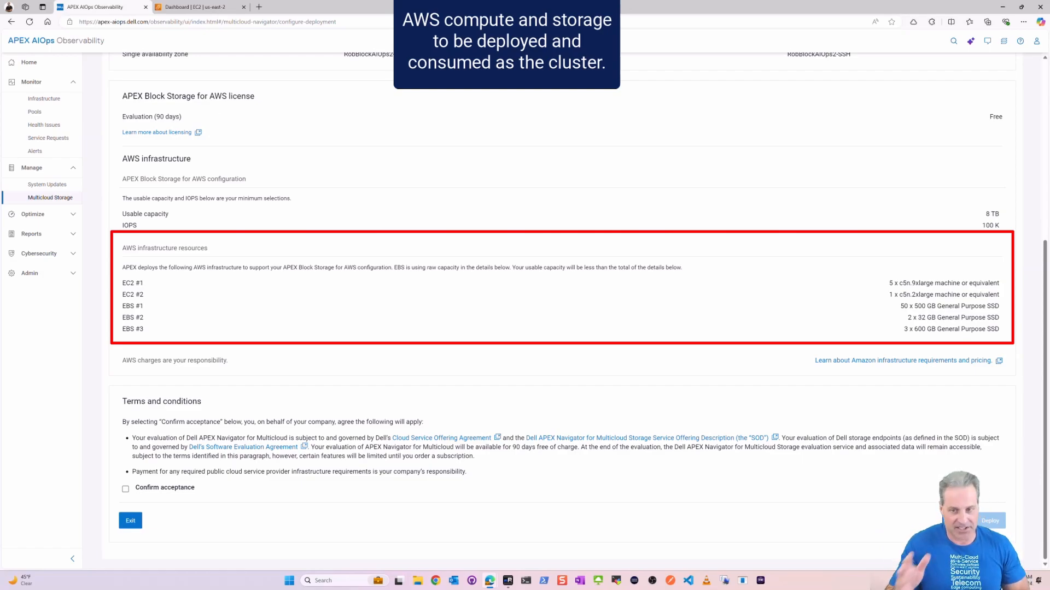
left_click(124, 490)
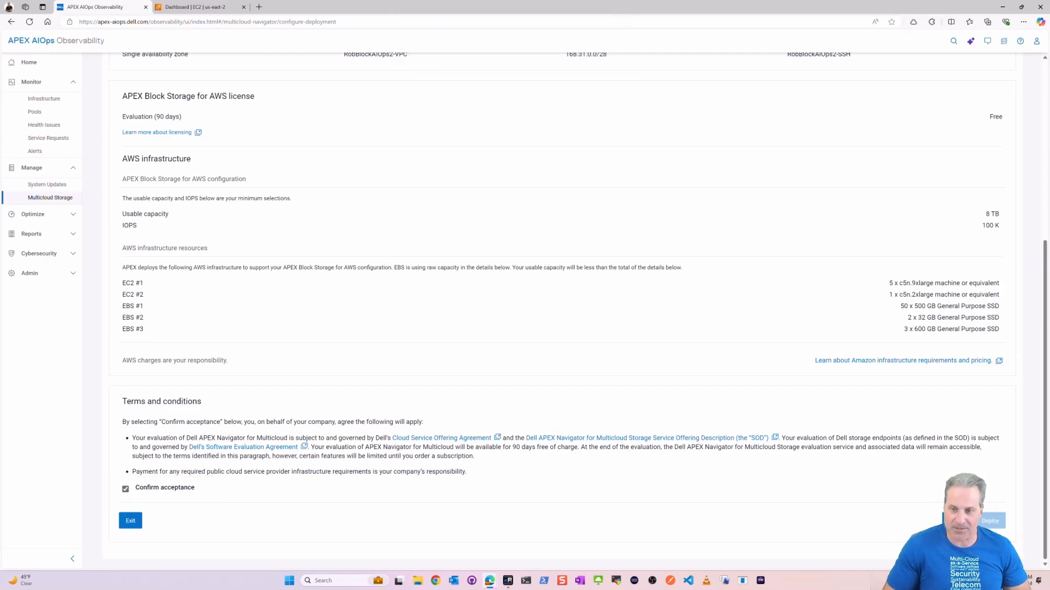
left_click(990, 521)
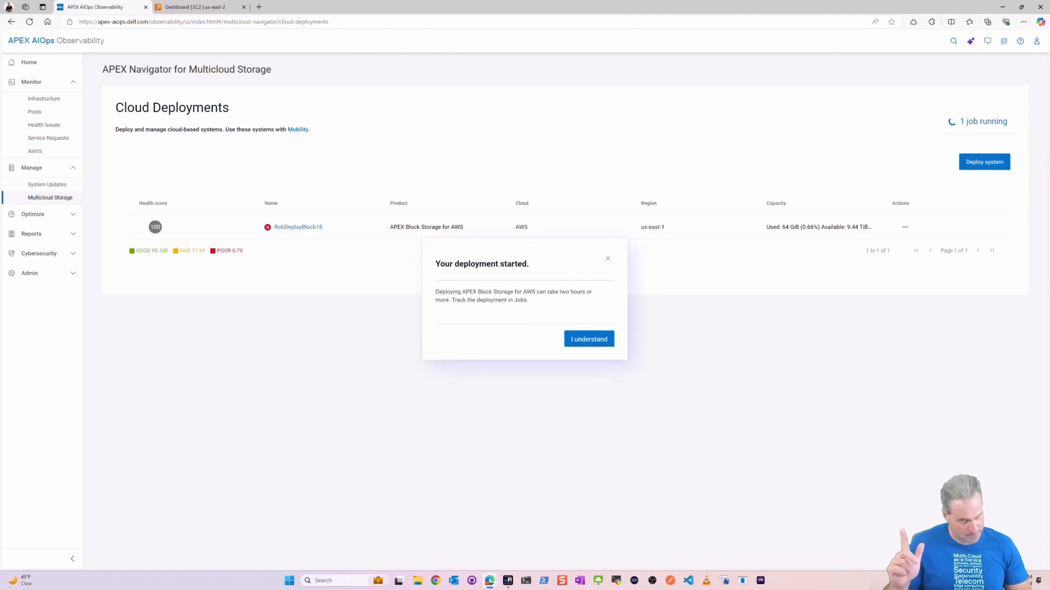
Dismiss the deployment-started notice and view the one running job.
left_click(588, 339)
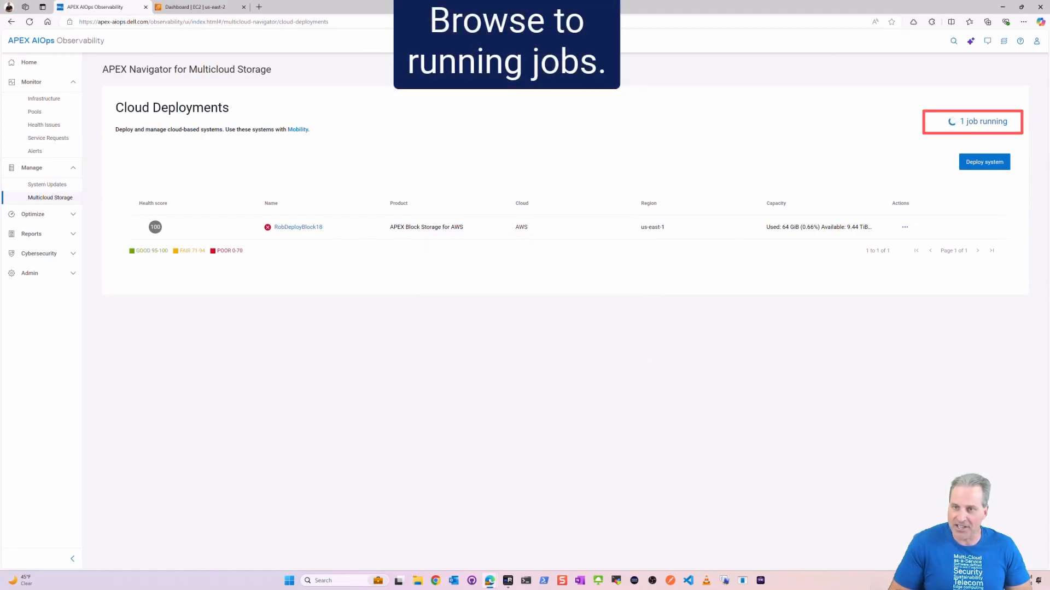
left_click(971, 121)
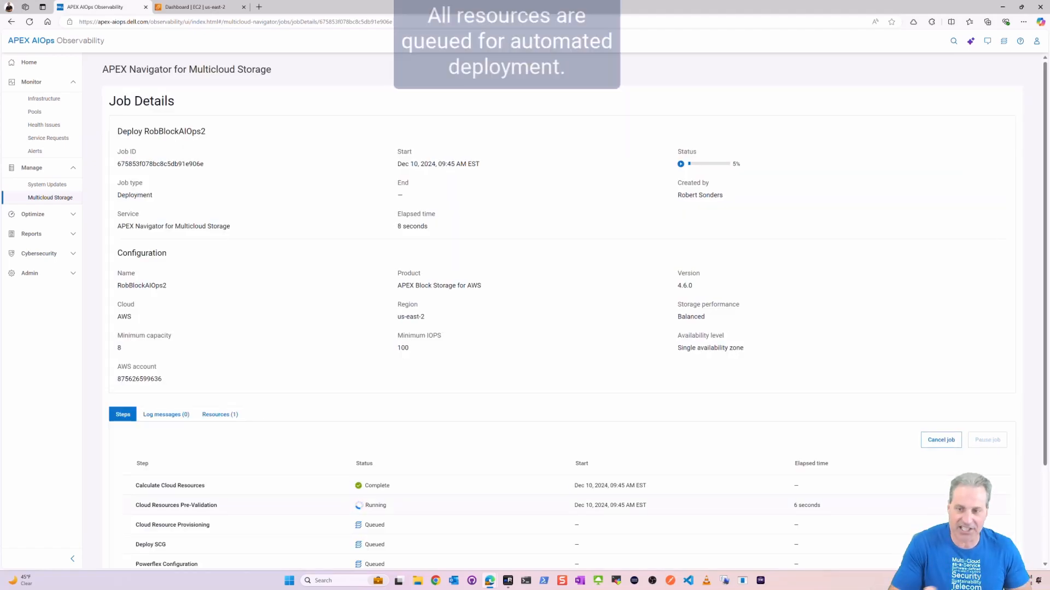
scroll("down", 3)
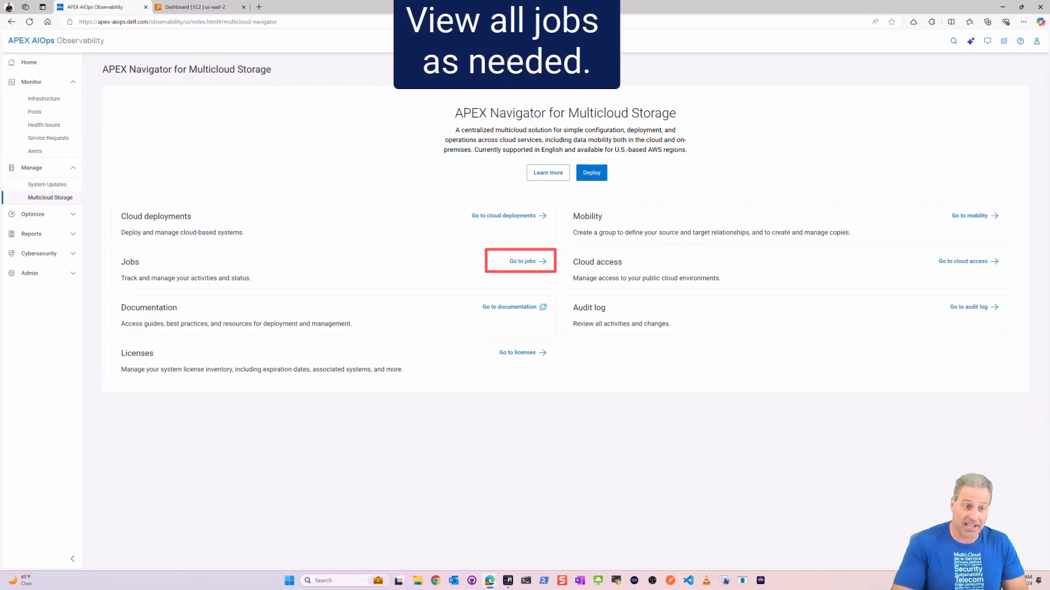
mouse_move(521, 261)
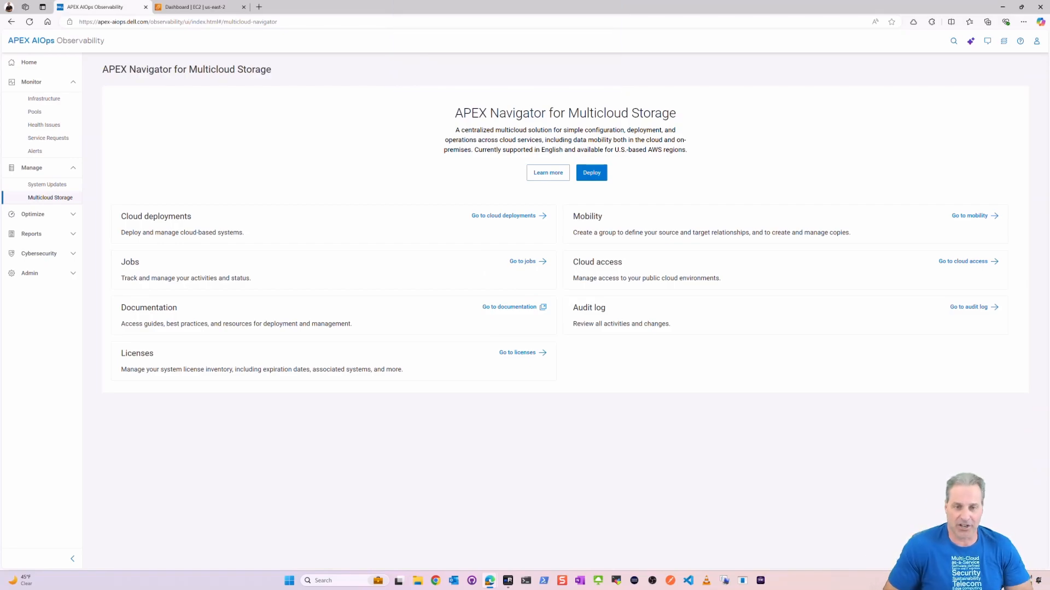
From the jobs list, follow the Deploy RobBlockAIOps2 job's progress, then head to the AWS console.
left_click(523, 262)
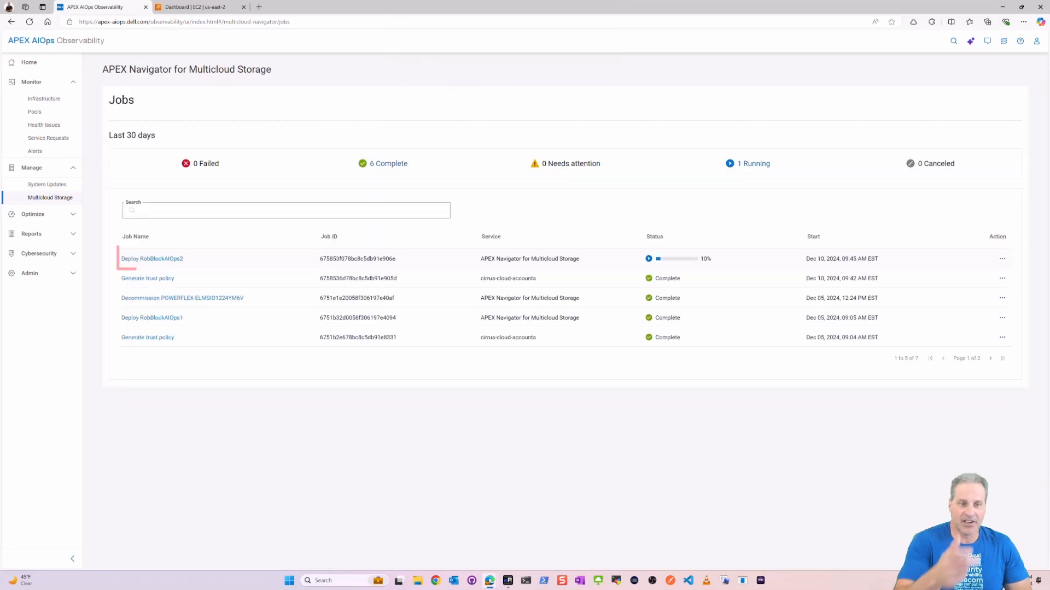
mouse_move(152, 258)
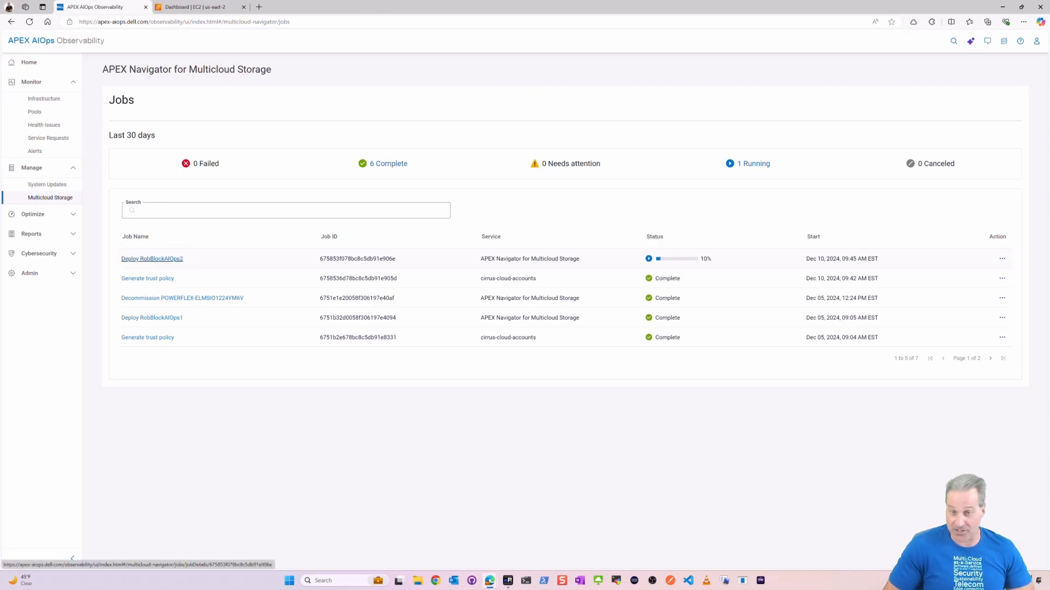
left_click(151, 258)
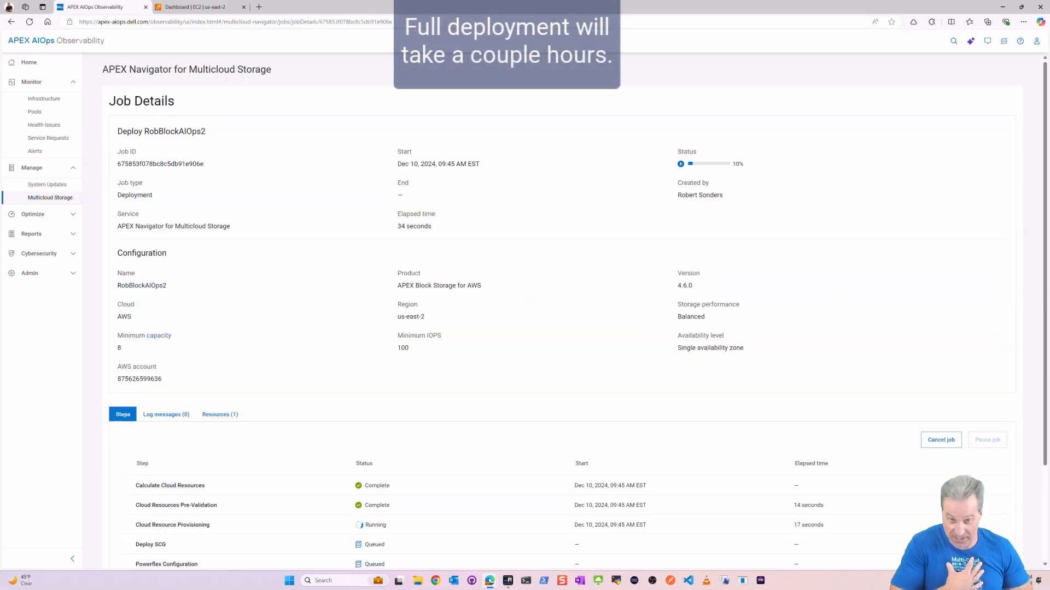
scroll("down", 3)
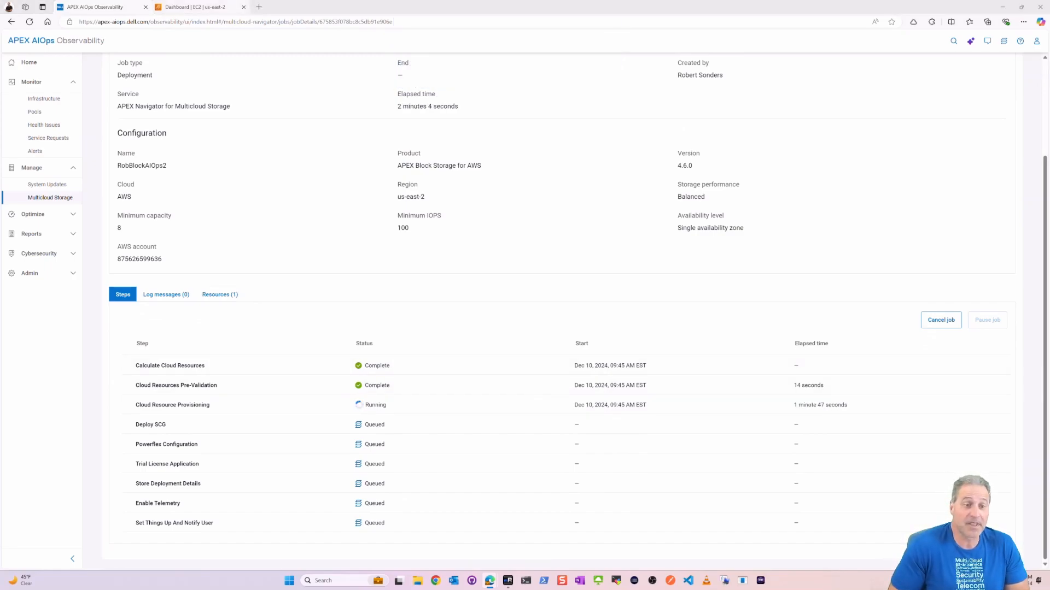
left_click(195, 7)
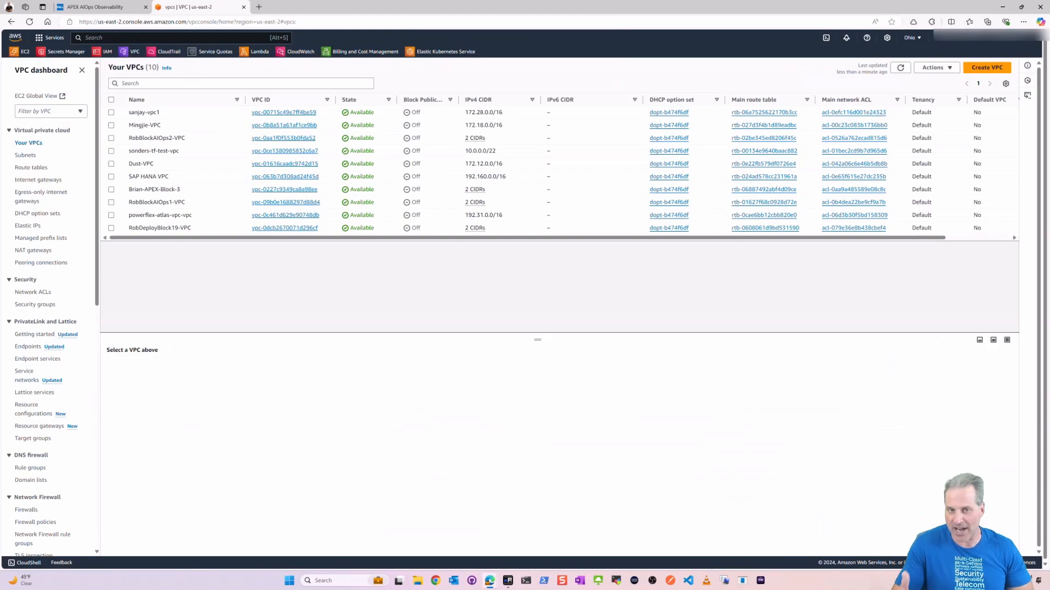
Filter Your VPCs on 'rob', view RobBlockAIOps2-VPC's resource map, then return to the APEX job.
type("rob")
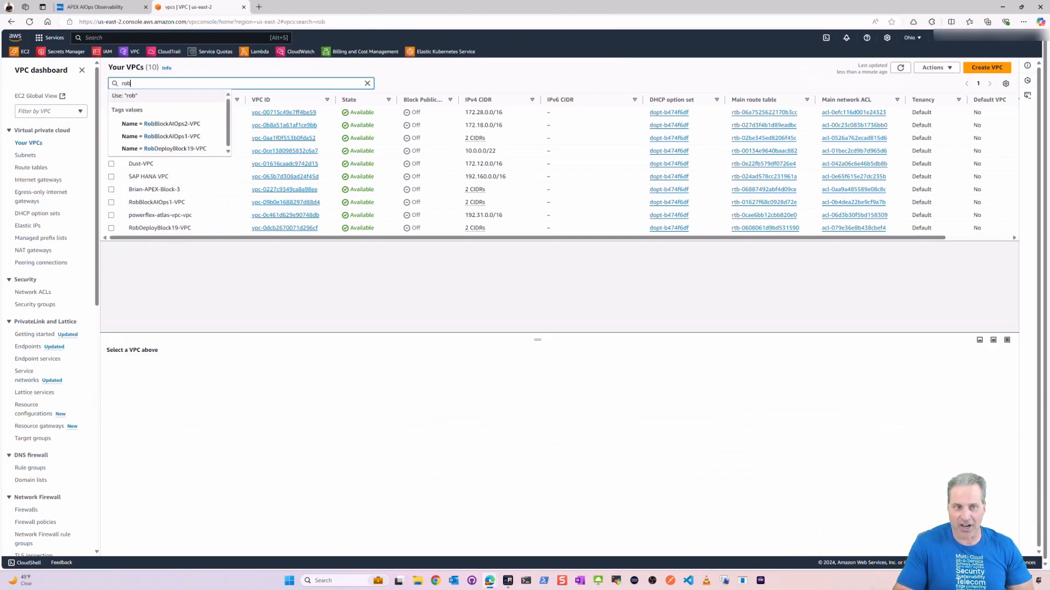
left_click(284, 138)
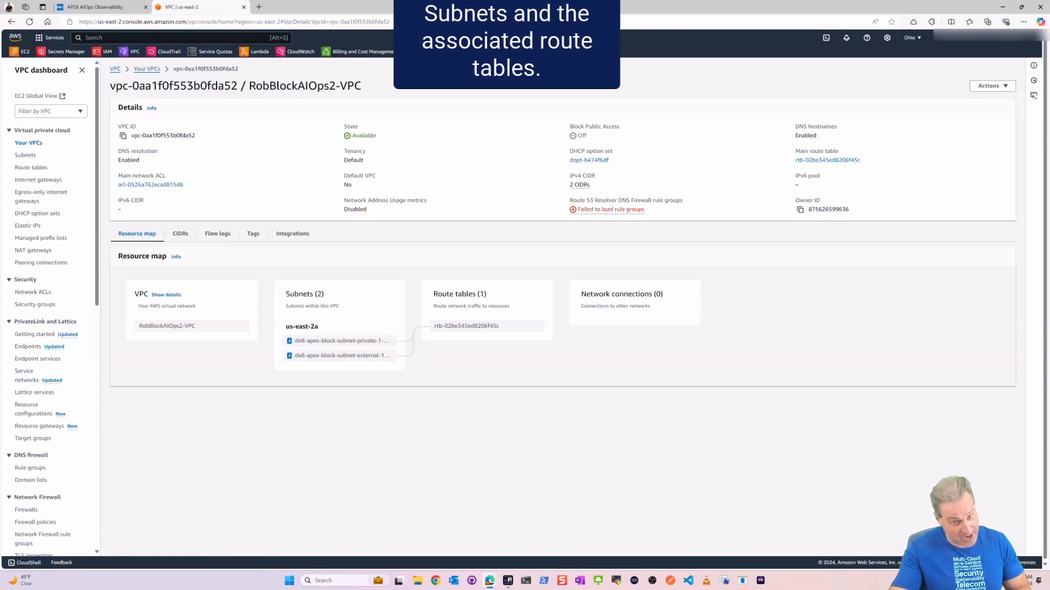
left_click(341, 341)
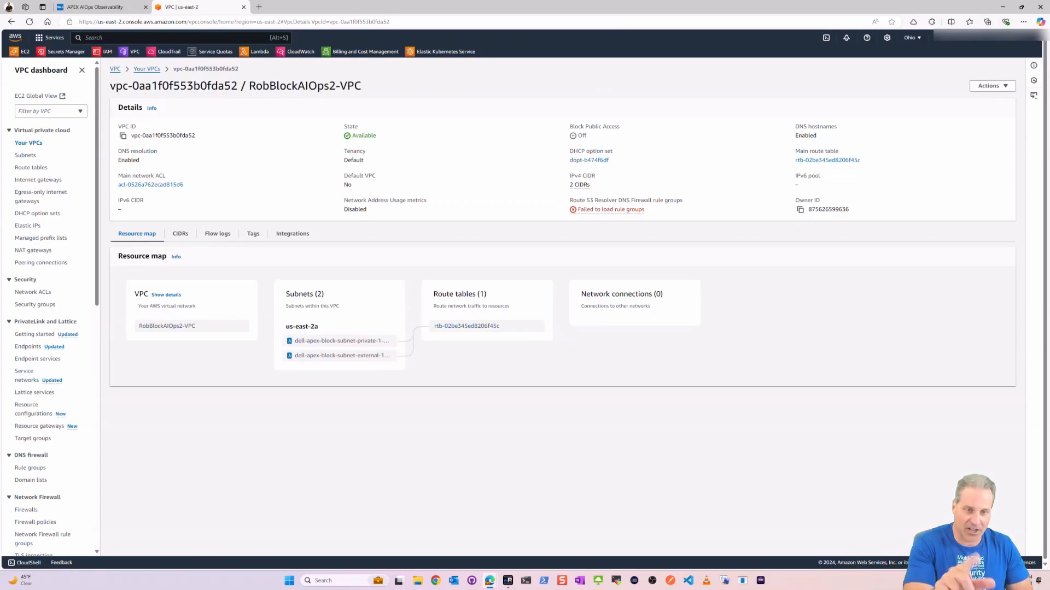
left_click(101, 6)
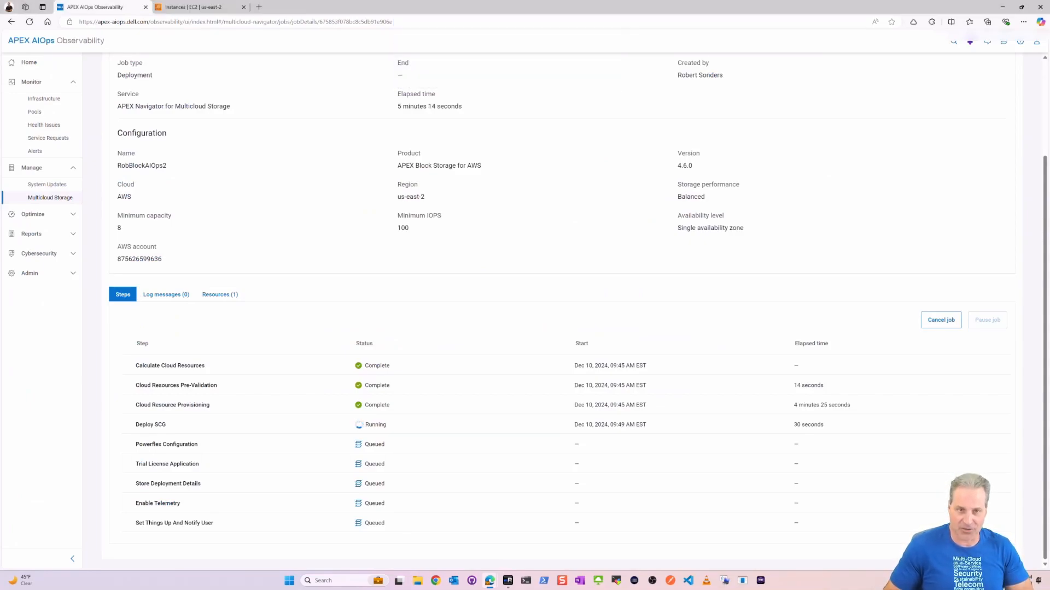
Switch to the EC2 Instances tab listing the seven running deployment instances.
left_click(195, 6)
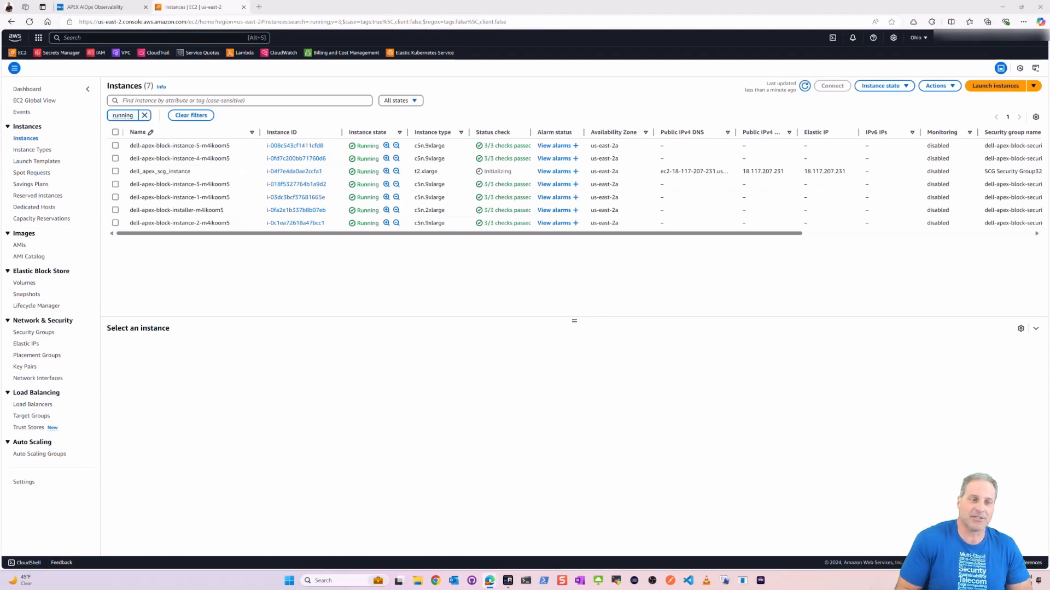
Reopen RobBlockAIOps2-VPC's resource map and trace the external subnet to its route table and internet gateway.
left_click(133, 51)
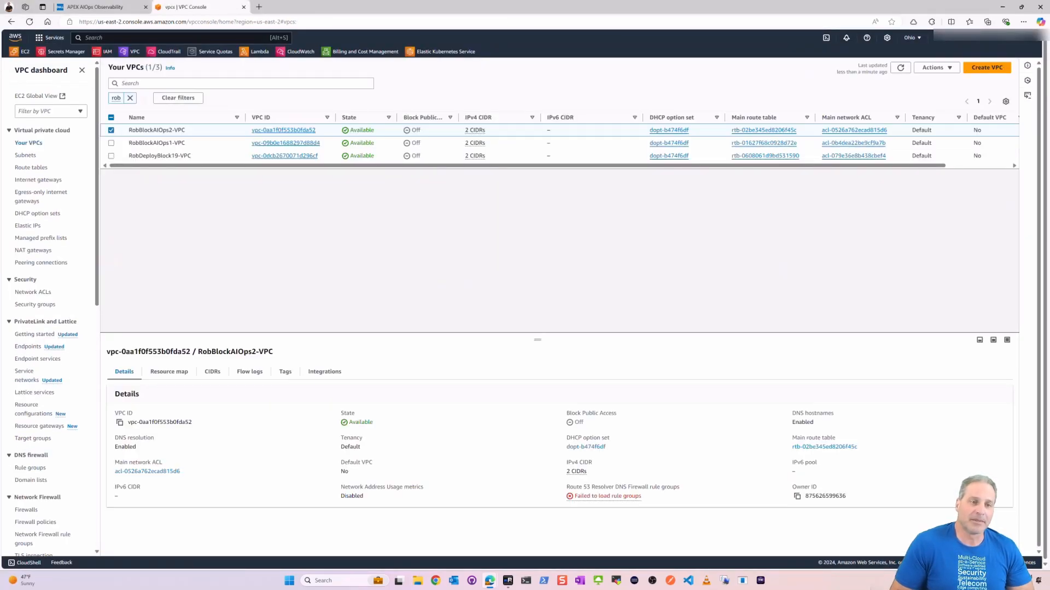
left_click(282, 130)
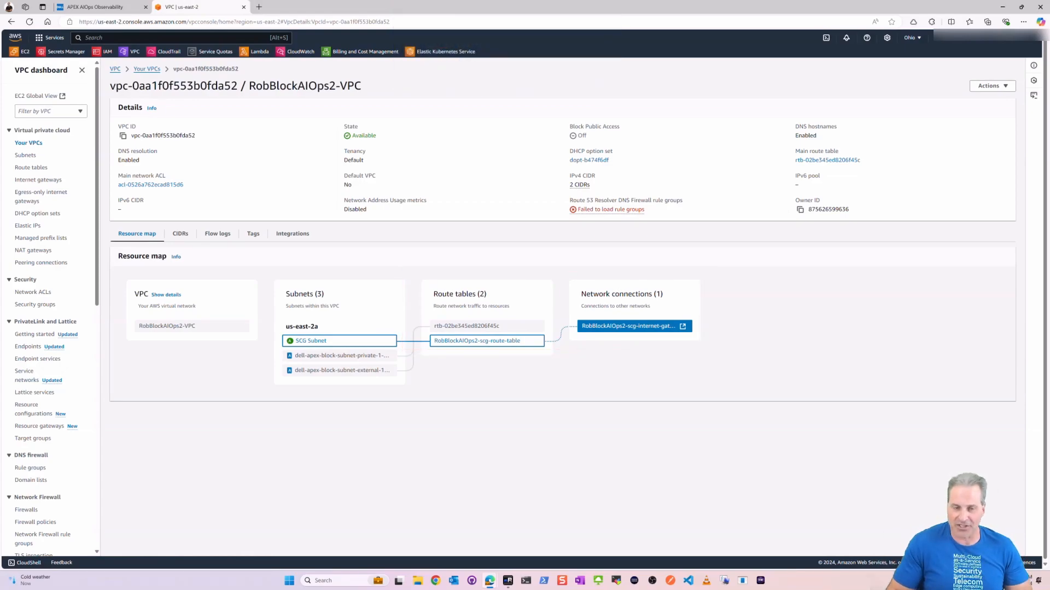
left_click(342, 371)
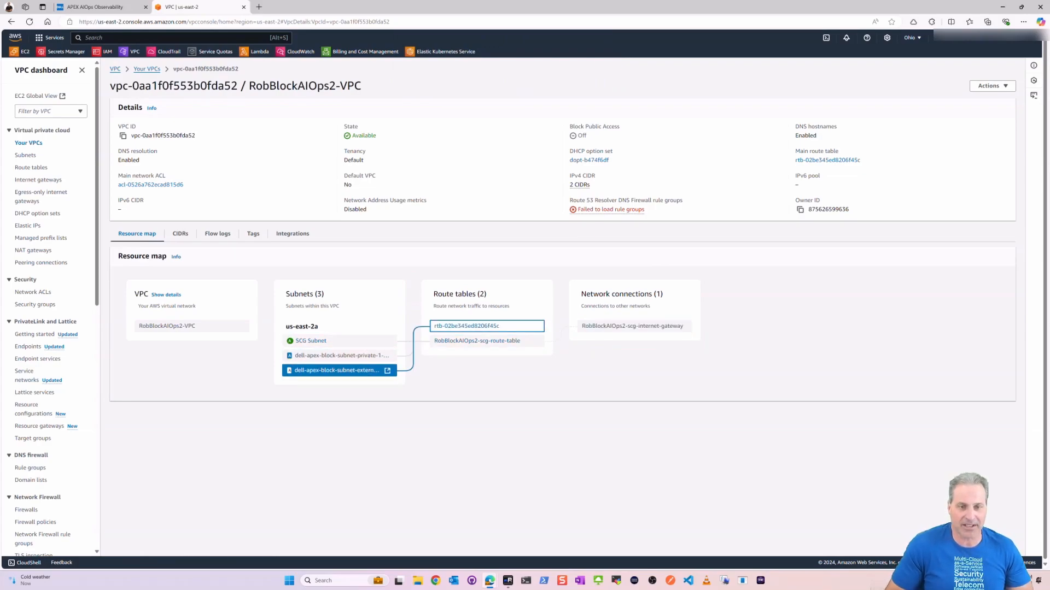
mouse_move(337, 370)
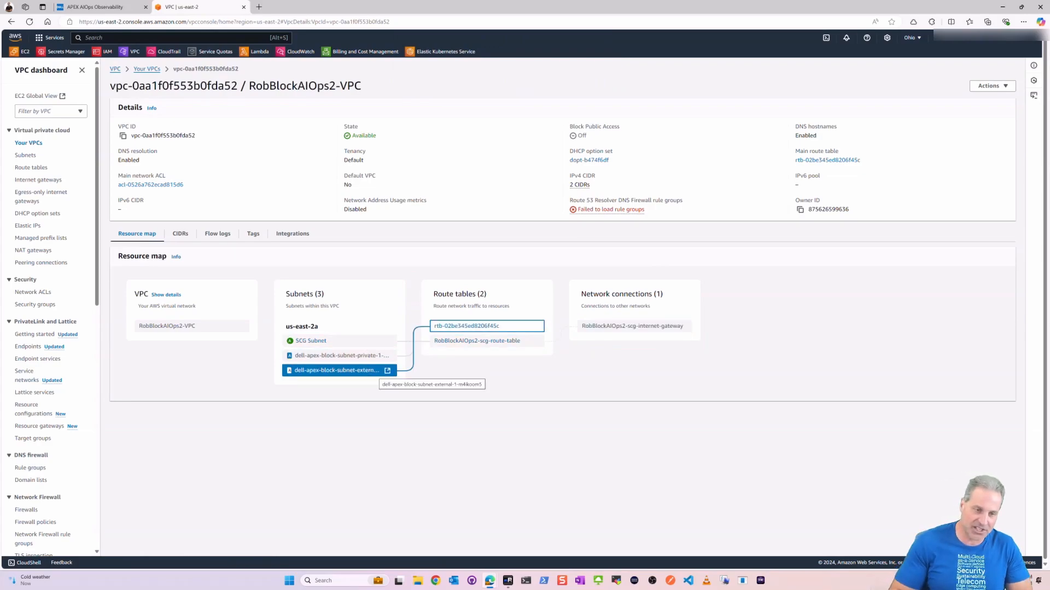
left_click(94, 7)
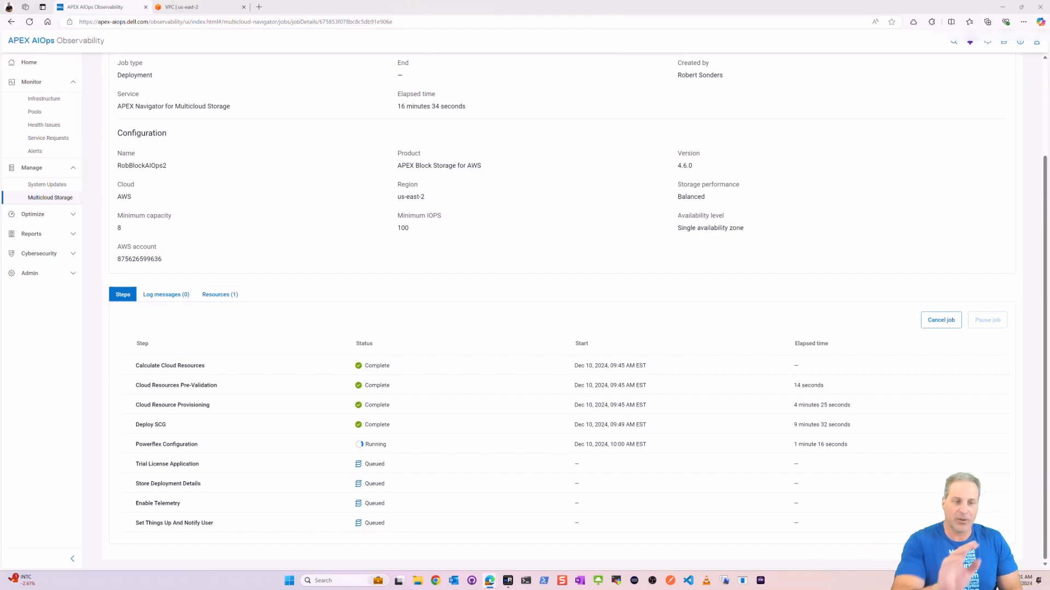
Switch to EC2 Instances showing eight running instances including RobBlockAIOps2-Jump.
left_click(194, 7)
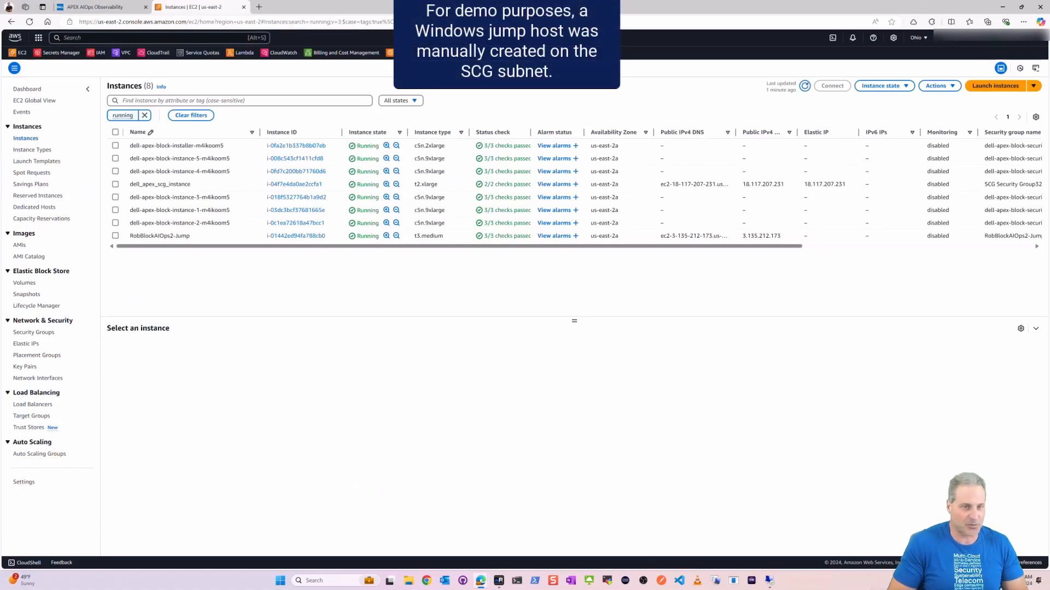
mouse_move(295, 237)
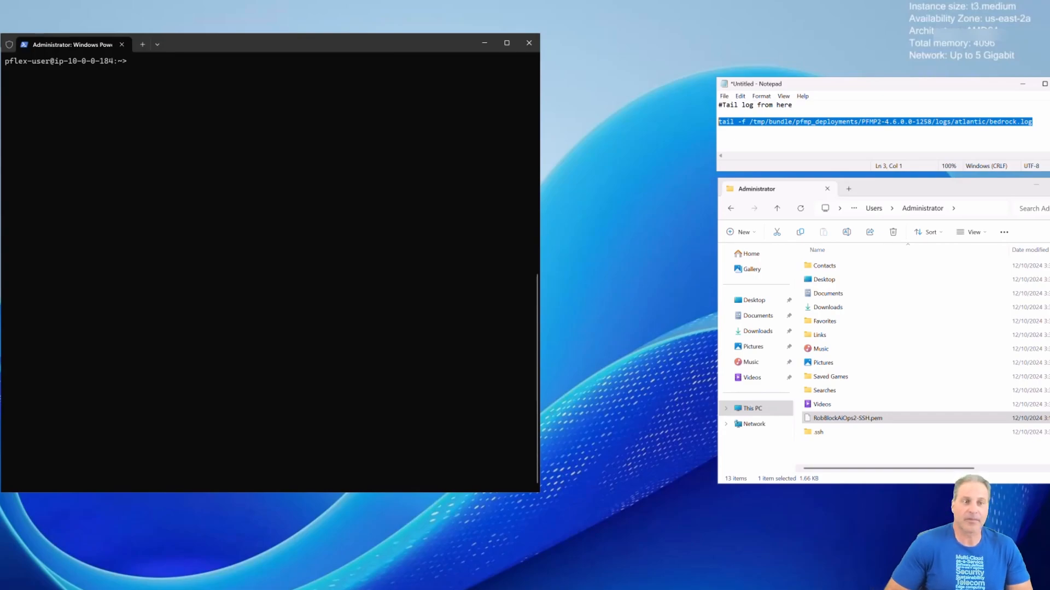
Follow the bedrock.log deployment log live with tail -f in the SSH session.
type("tail -f /tmp/bundle/pfmp_deployments/PFMP2-4.6.0.0-1258/logs/atlantic/bedrock.log")
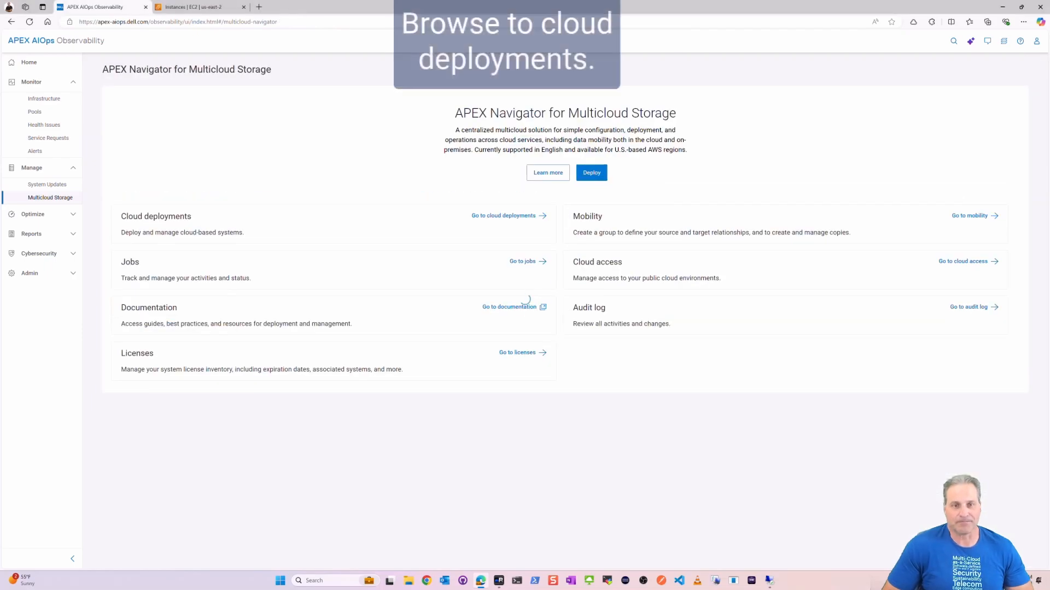
From RobBlockAIOps2's Cloud deployment details, launch PowerFlex Manager, note its address 168.31.0.13 and close the unreachable page.
left_click(503, 215)
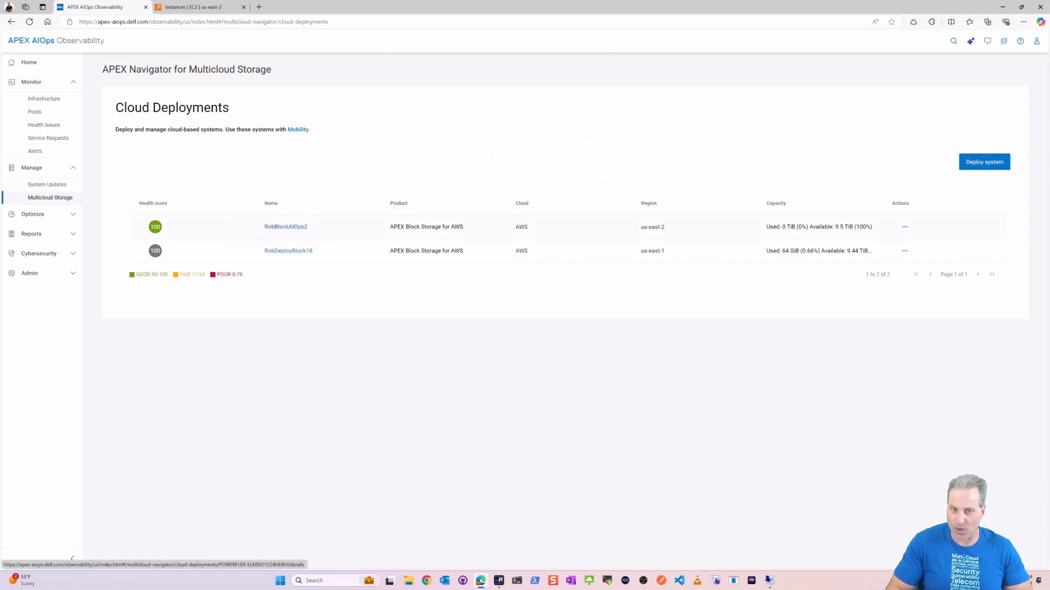
left_click(286, 227)
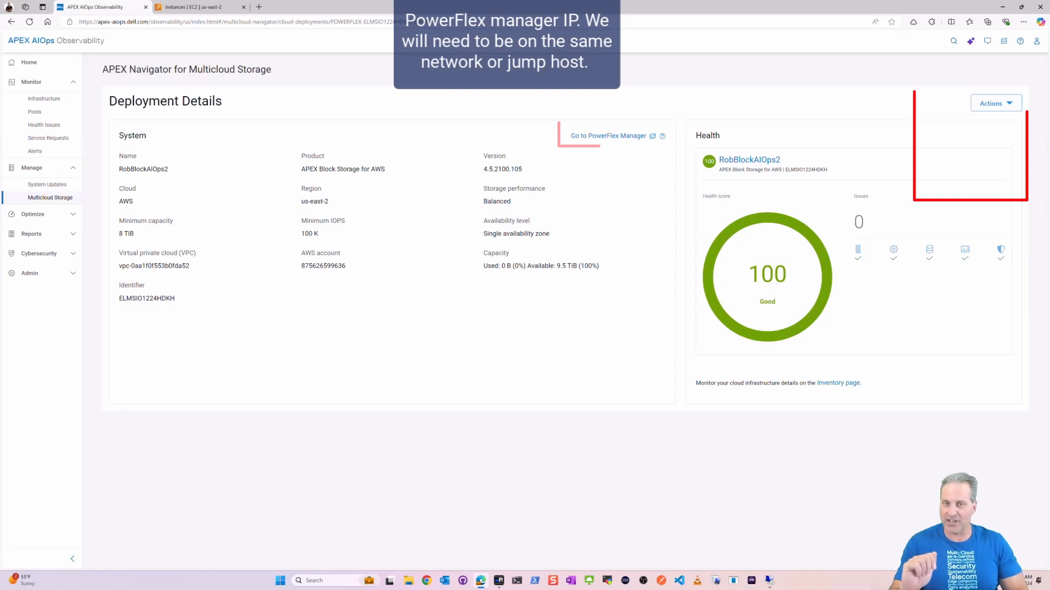
left_click(992, 102)
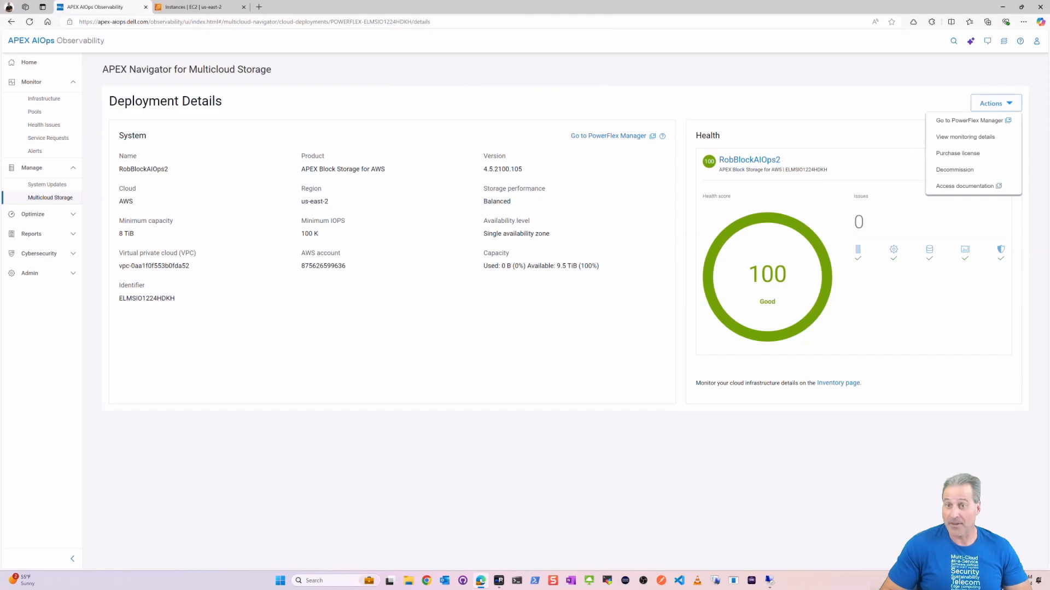
left_click(969, 121)
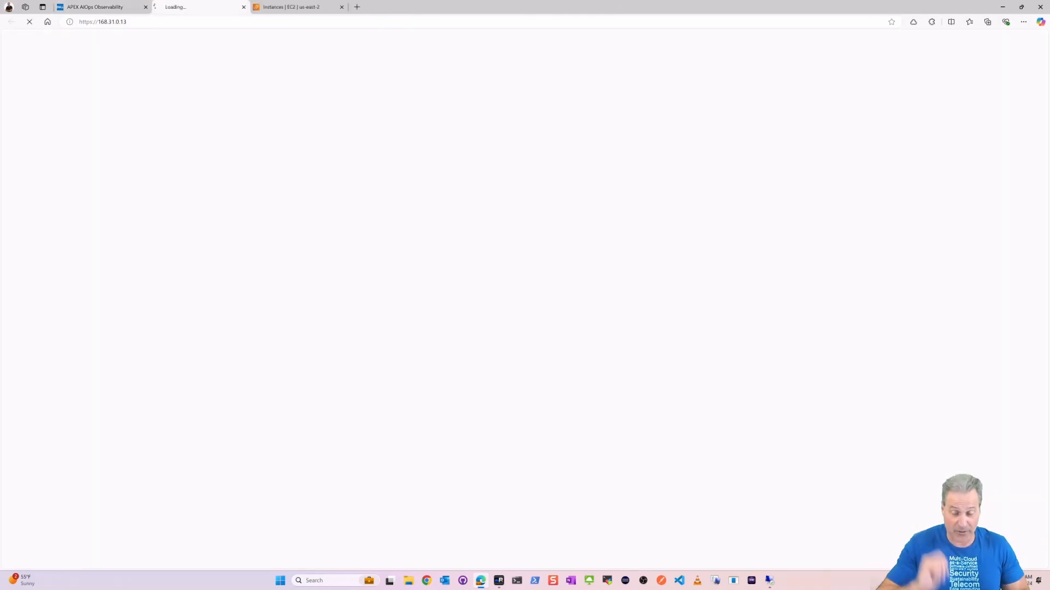
left_click(102, 21)
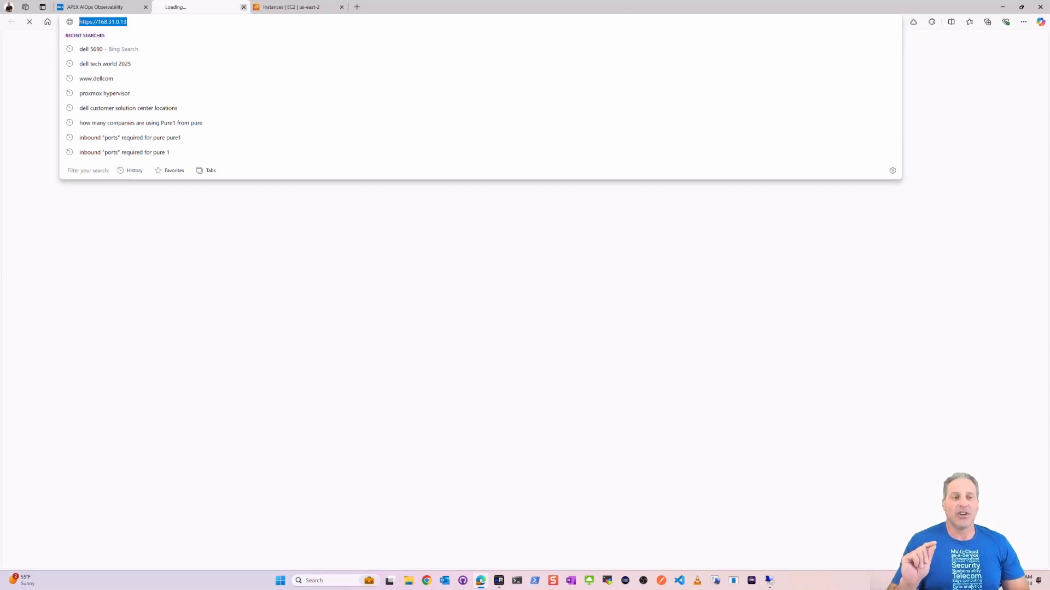
key("Return")
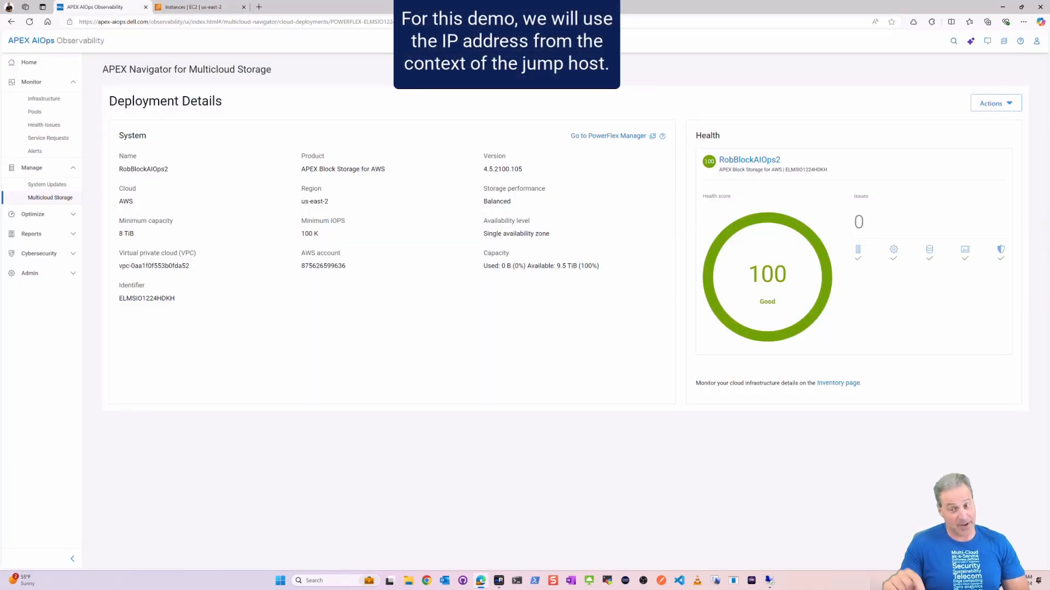
mouse_move(768, 580)
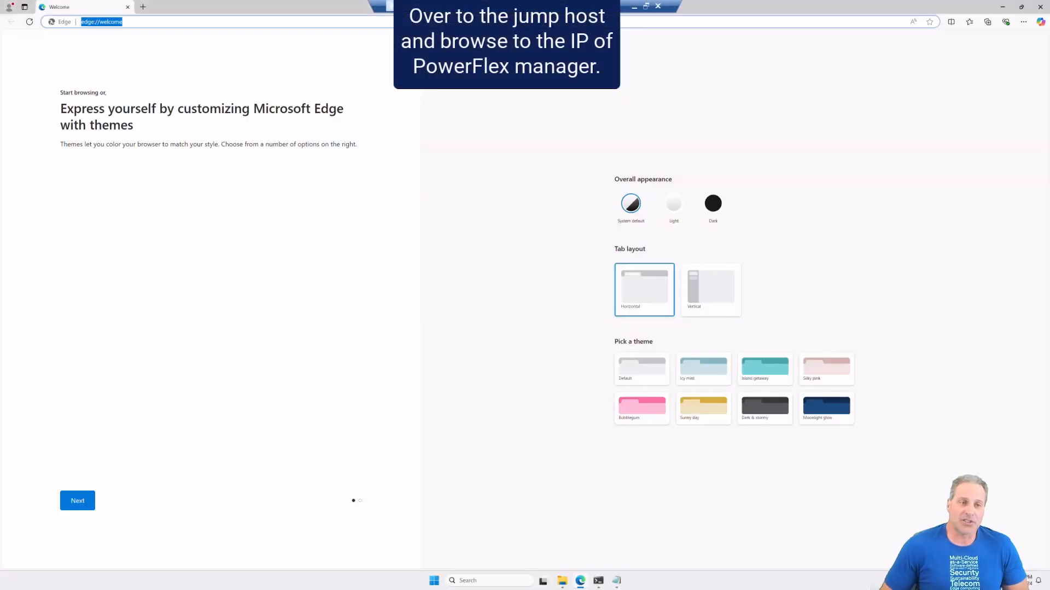
type("https://168.31.0.13/")
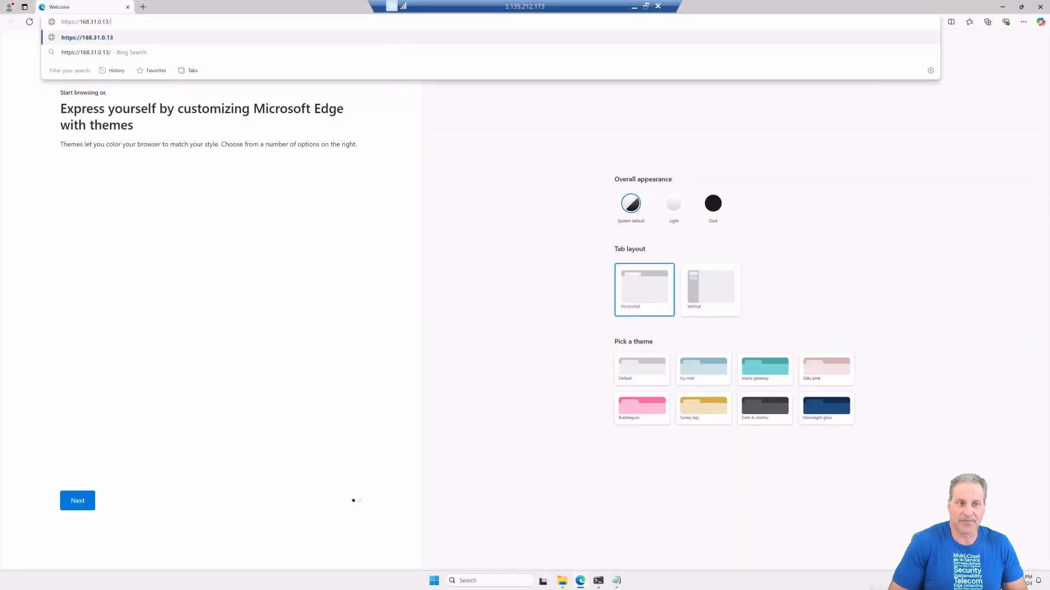
key("Return")
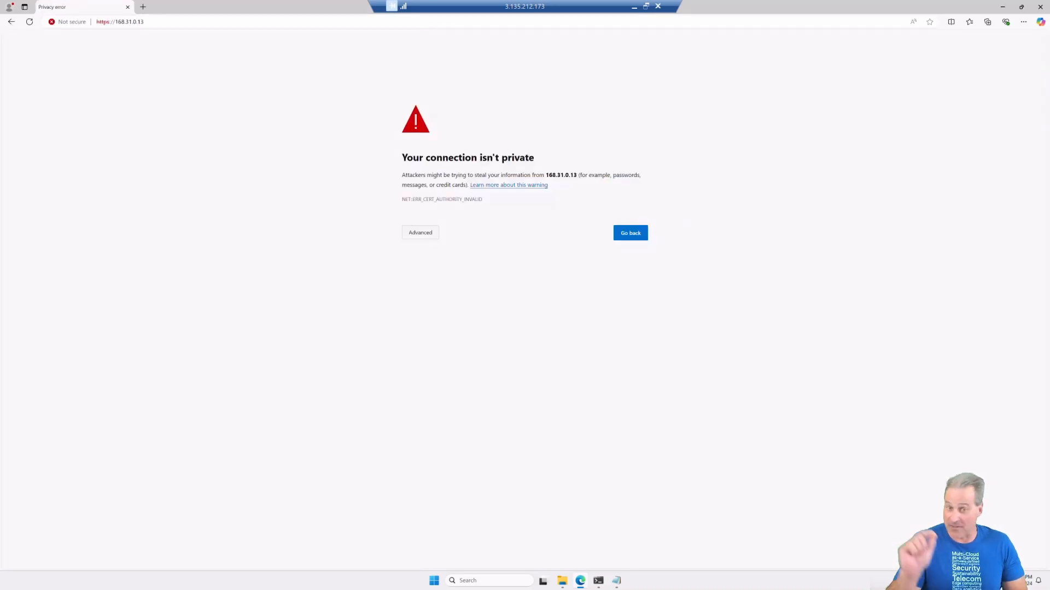
left_click(420, 232)
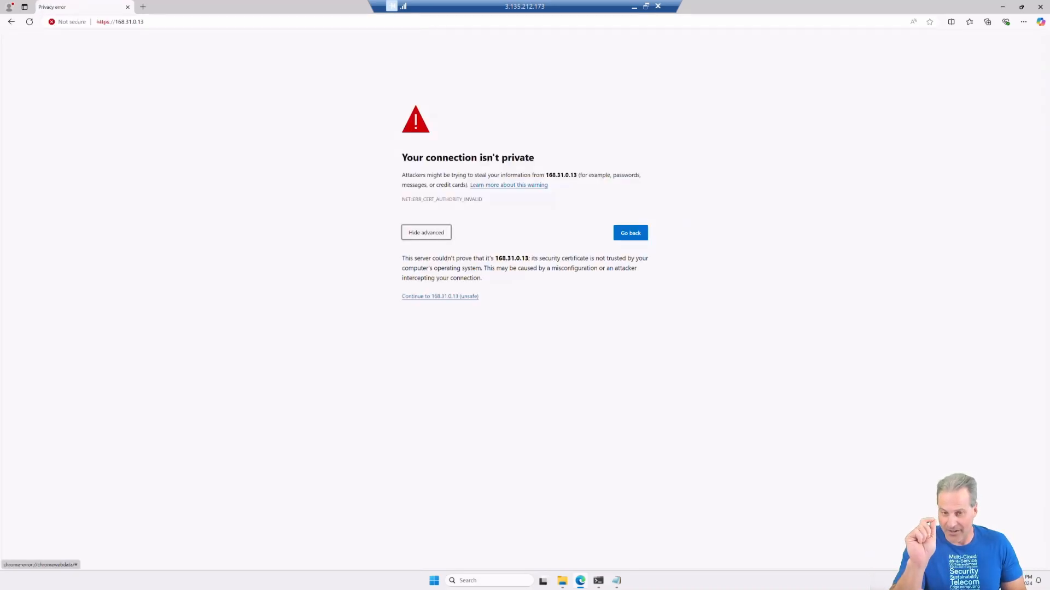
left_click(440, 296)
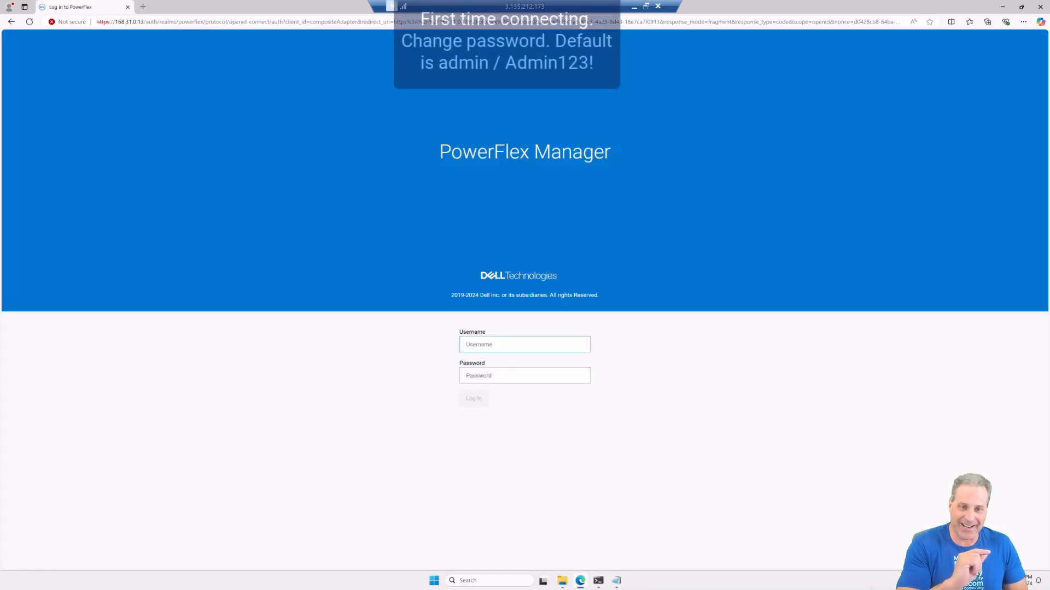
type("admi")
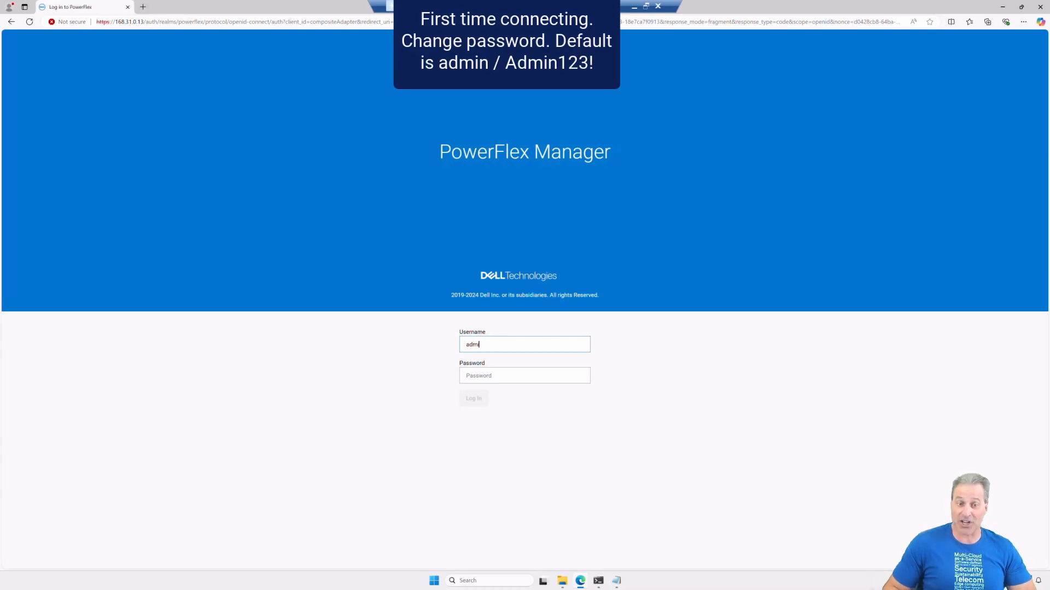
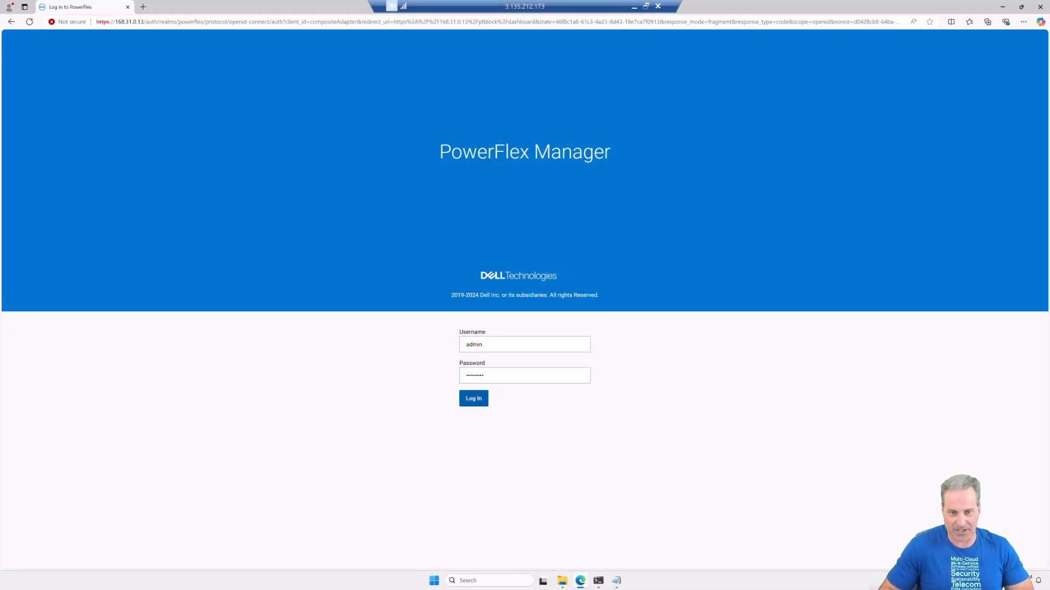
left_click(474, 398)
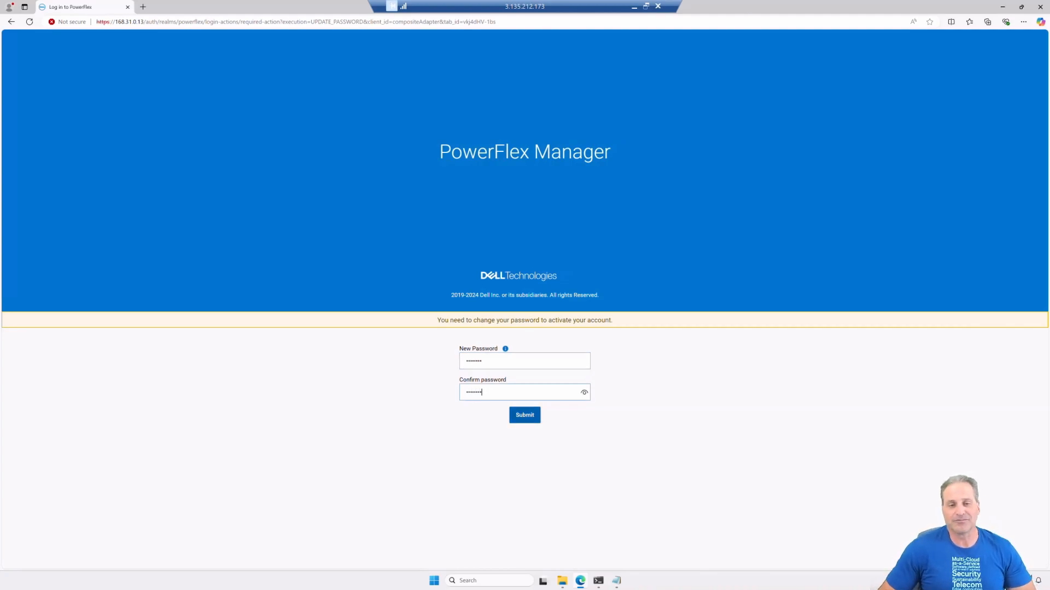
left_click(524, 416)
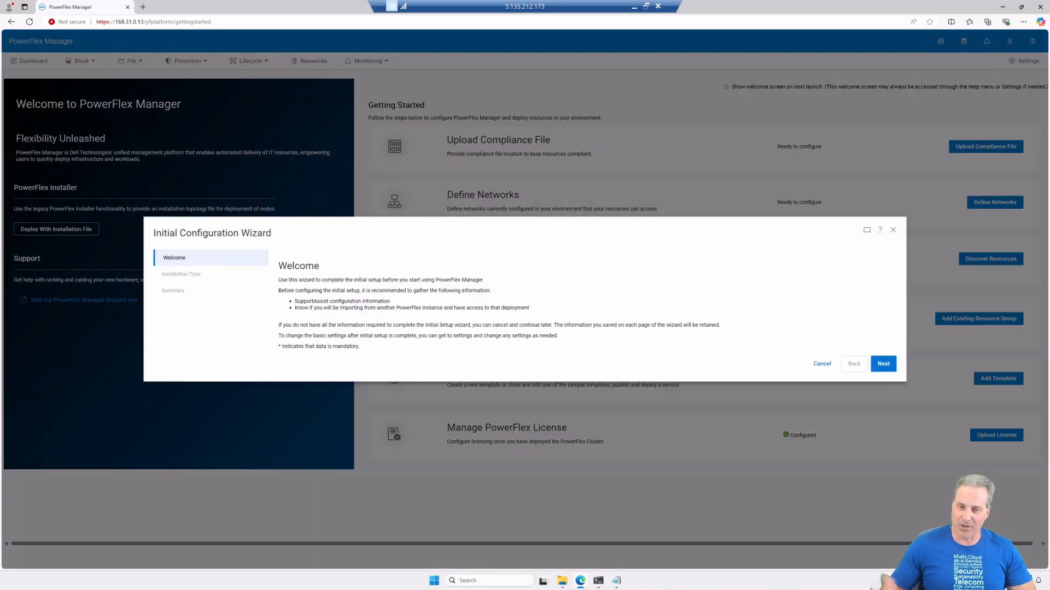
Dismiss the wizard and review the PowerFlex System resource's storage pool under pd1.
left_click(821, 363)
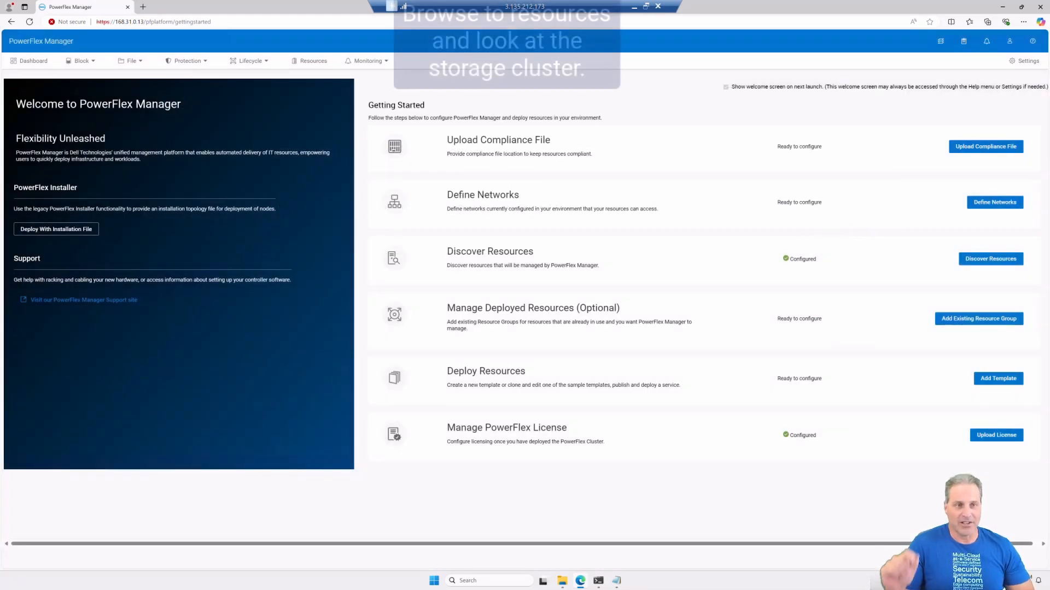
left_click(313, 61)
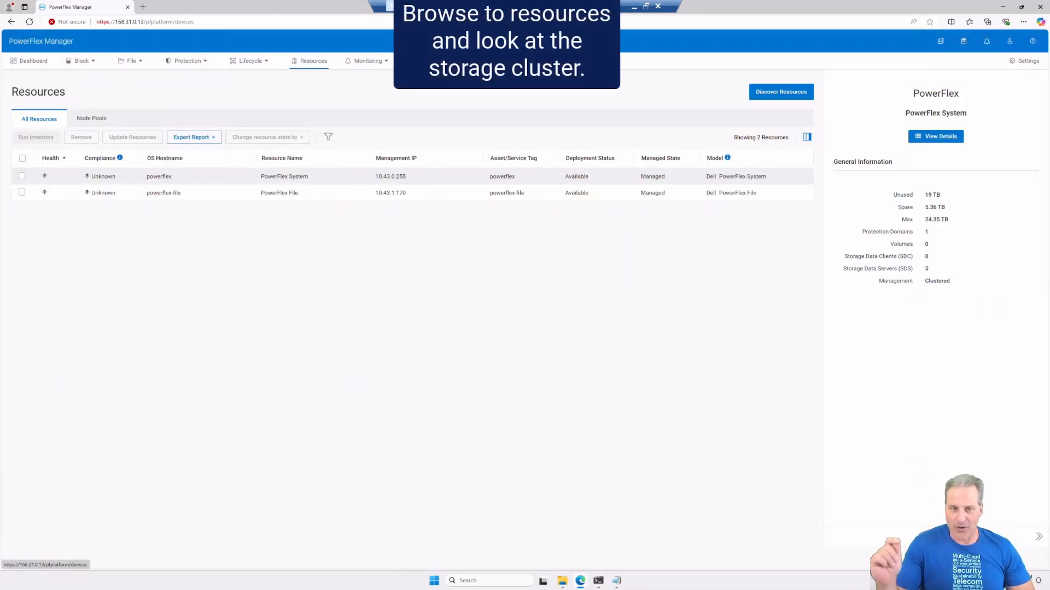
left_click(283, 176)
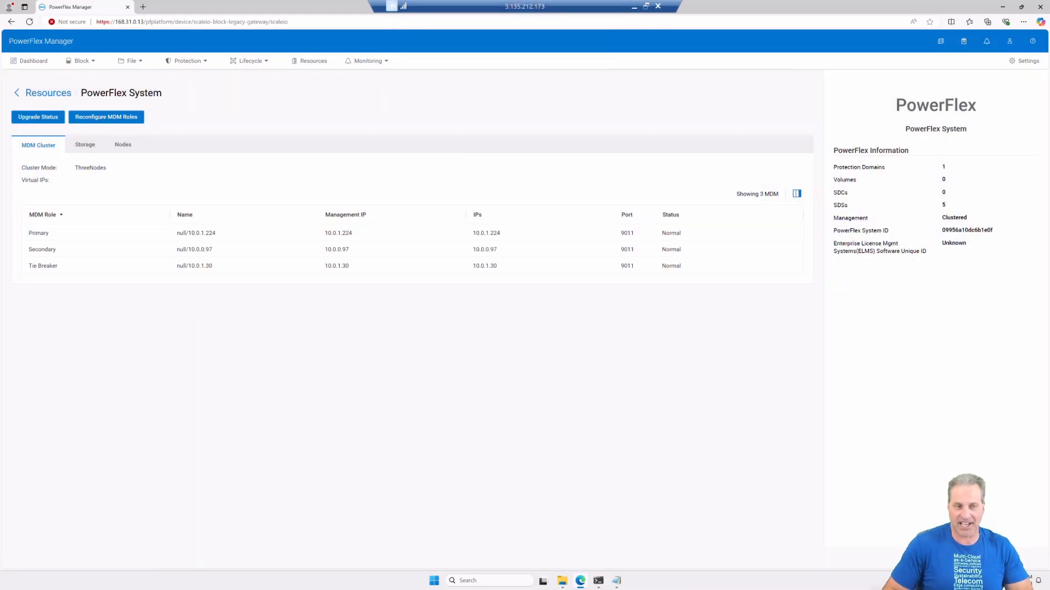
left_click(84, 144)
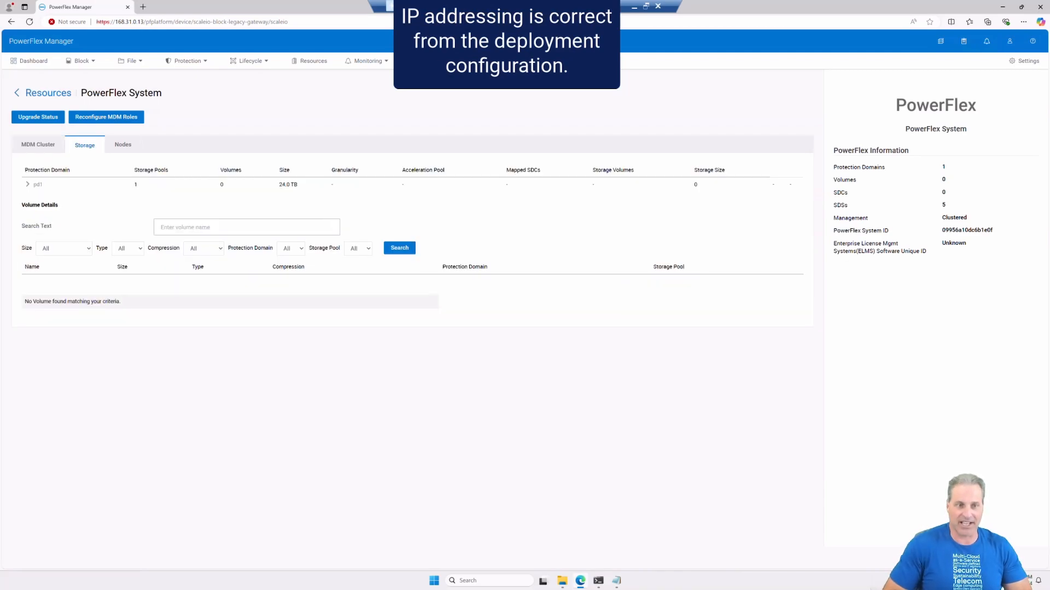
left_click(28, 184)
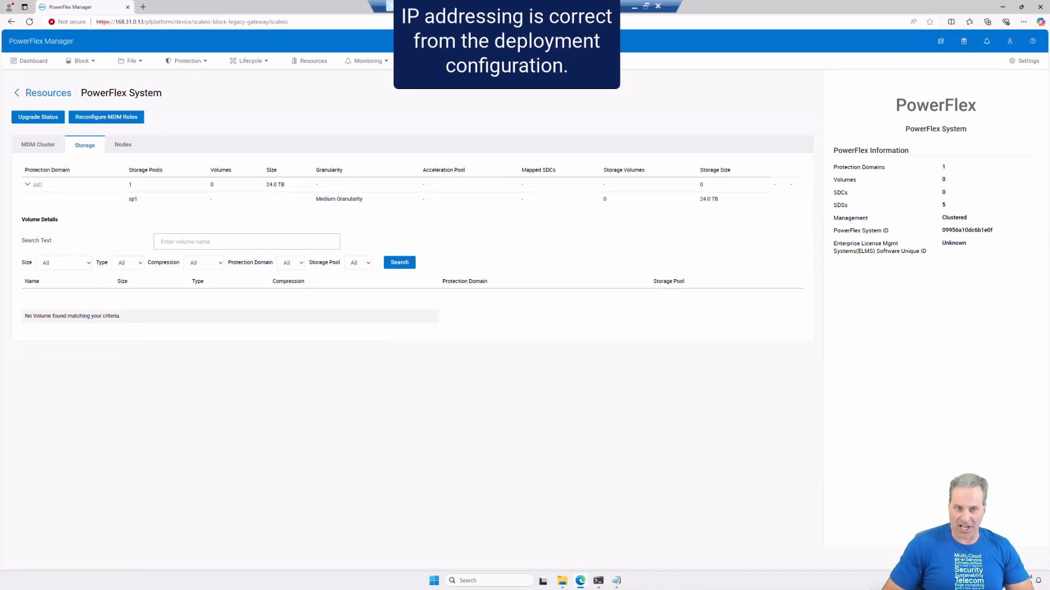
left_click(123, 144)
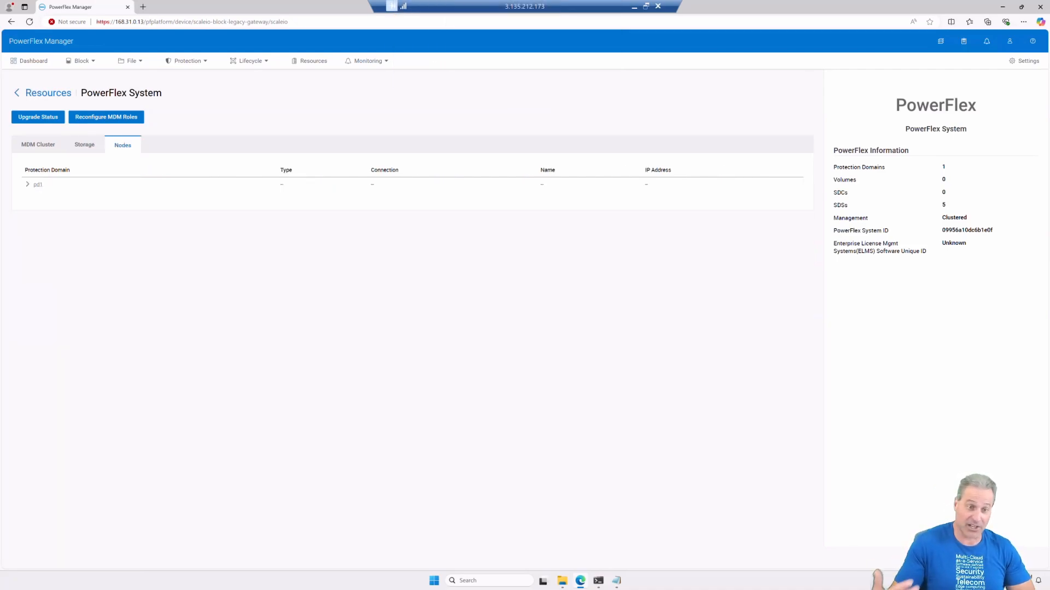
On the Nodes view expand pd1 and its SDS group to list the five nodes, then return to APEX.
left_click(27, 184)
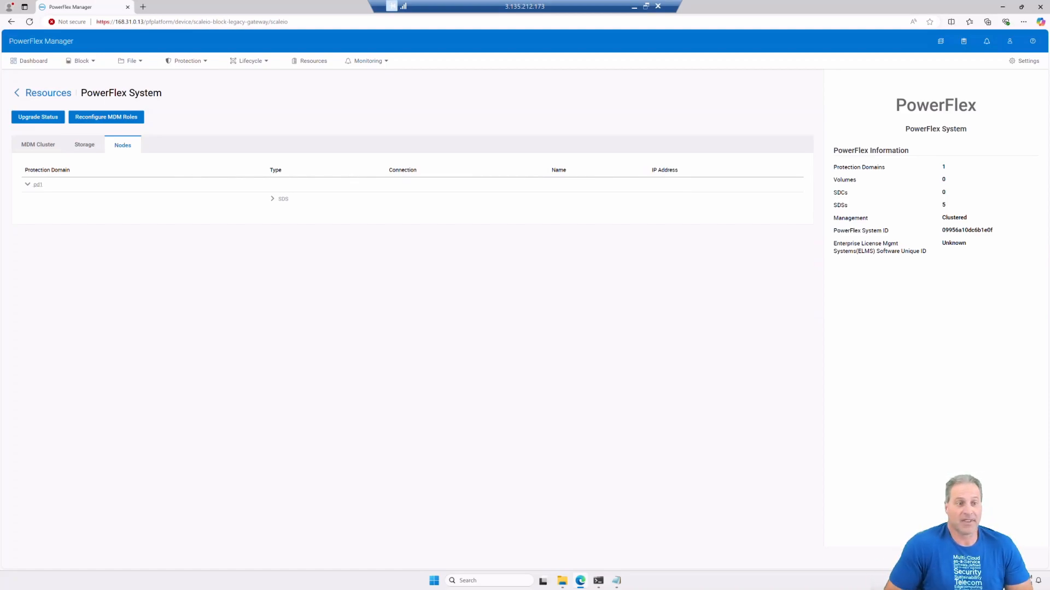
left_click(272, 199)
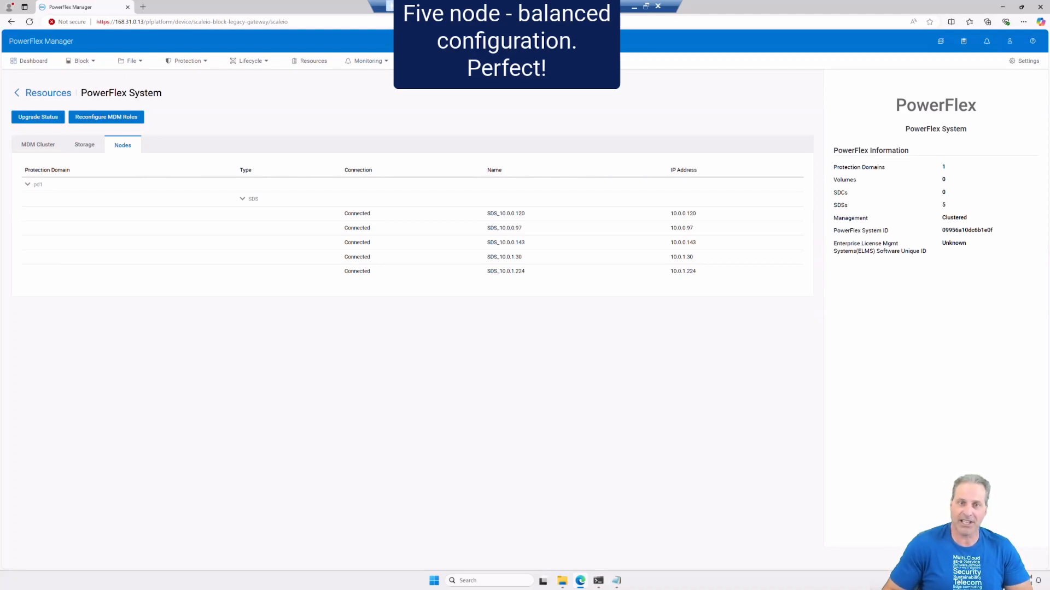
left_click(100, 6)
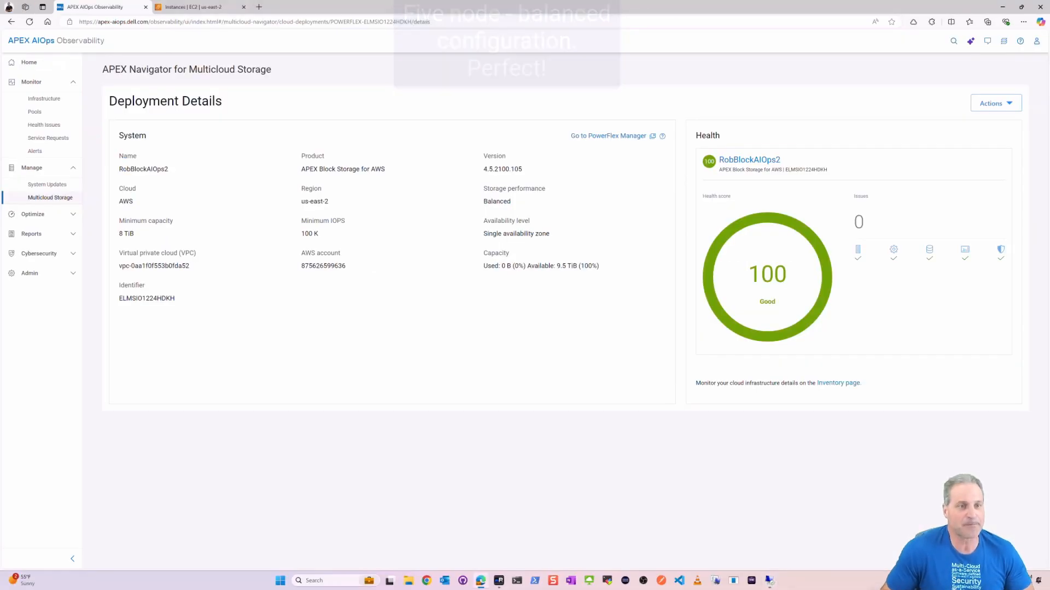
View the seven running EC2 instances and return to APEX AIOps Observability.
left_click(195, 6)
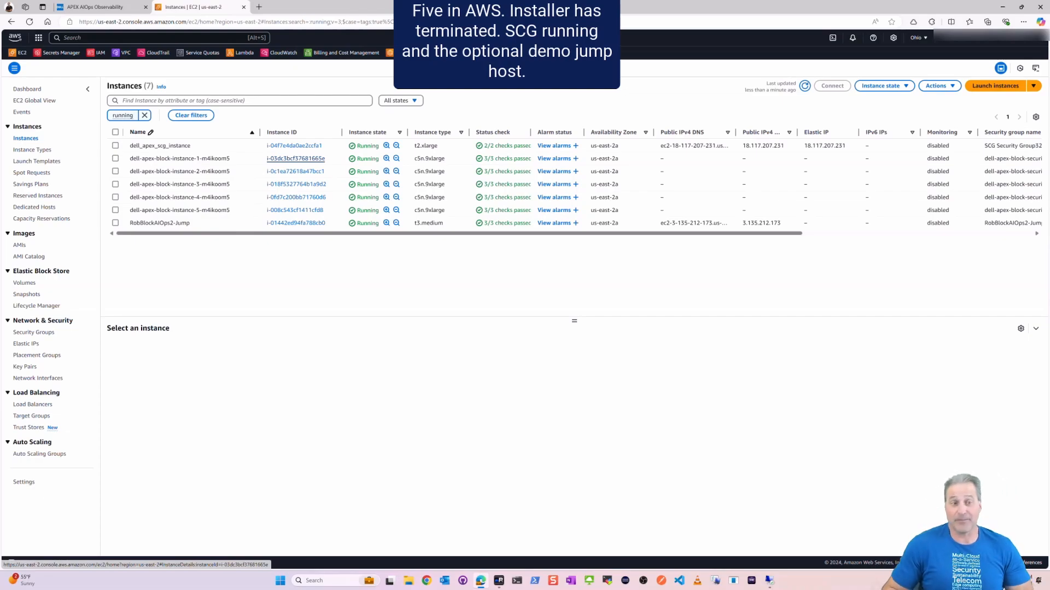
left_click(97, 6)
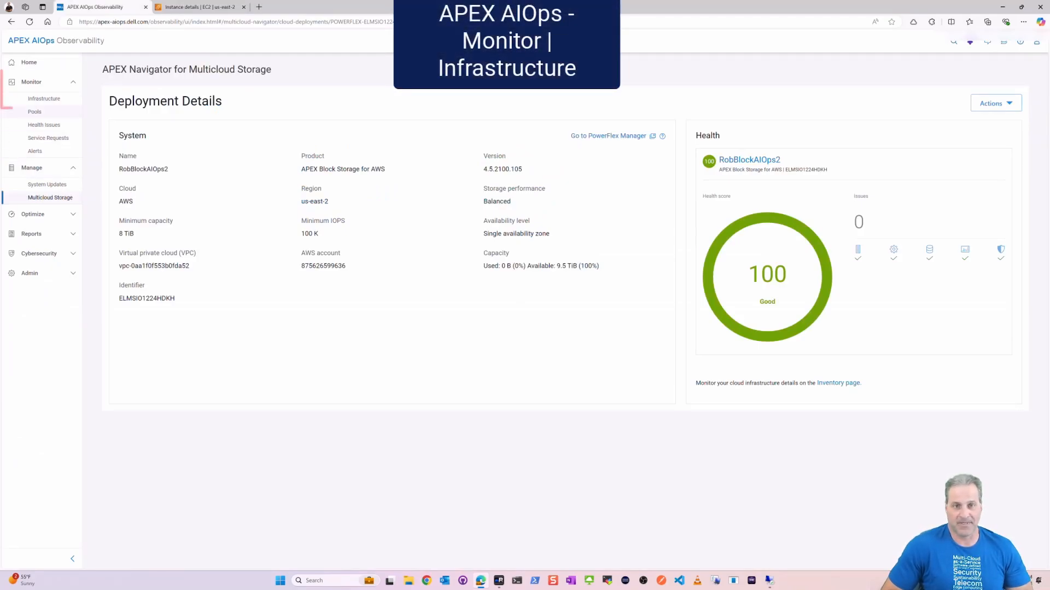
From Monitor > Infrastructure open RobBlockAIOps2 and review its inventory and backing cloud instances.
left_click(44, 98)
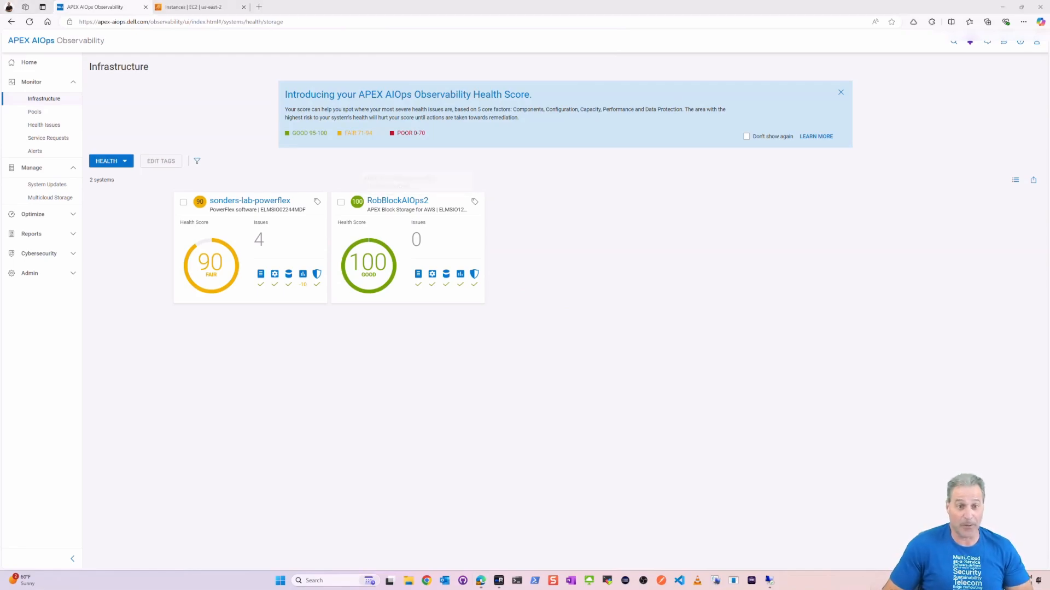
left_click(396, 200)
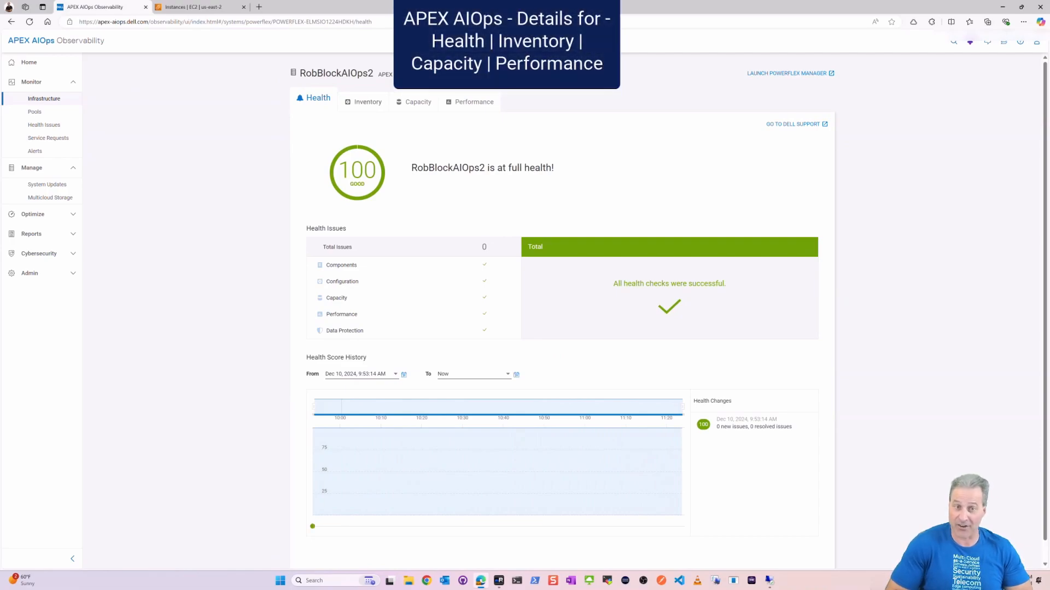
left_click(368, 101)
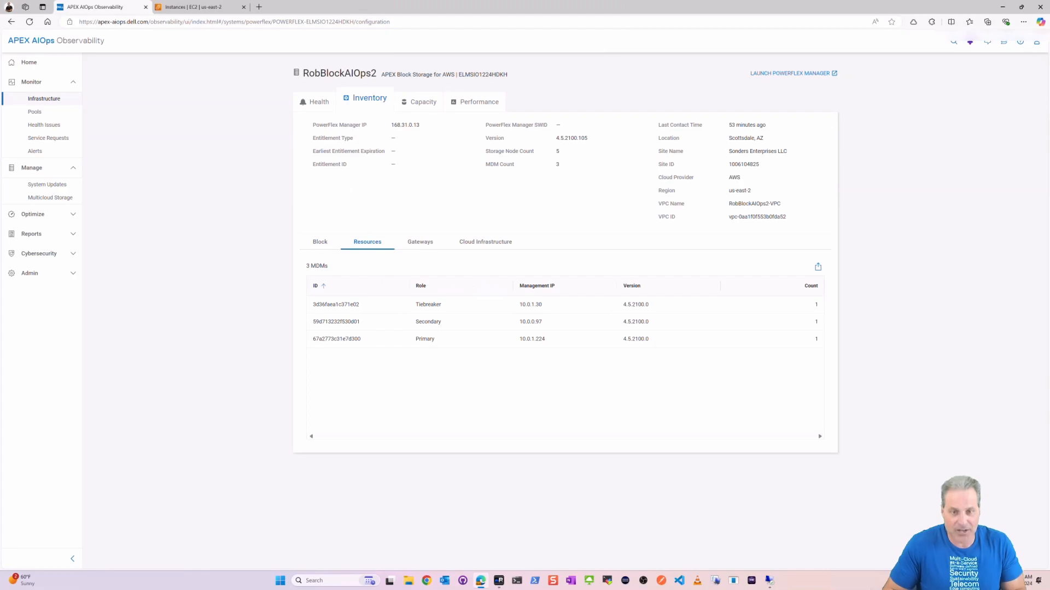
left_click(486, 241)
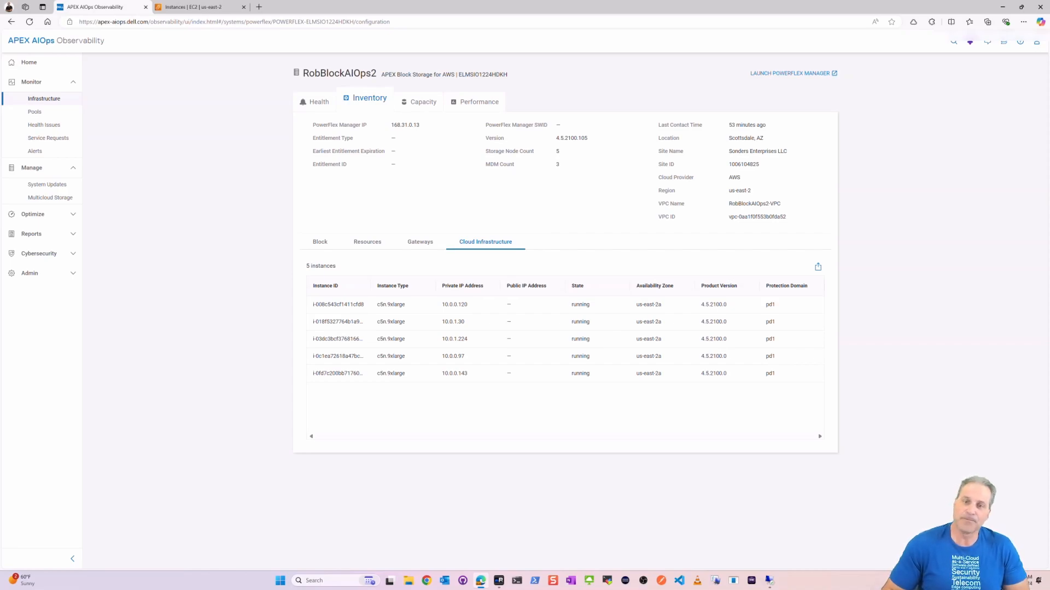
Review RobBlockAIOps2's capacity and performance charts, health summary and inventory.
left_click(420, 101)
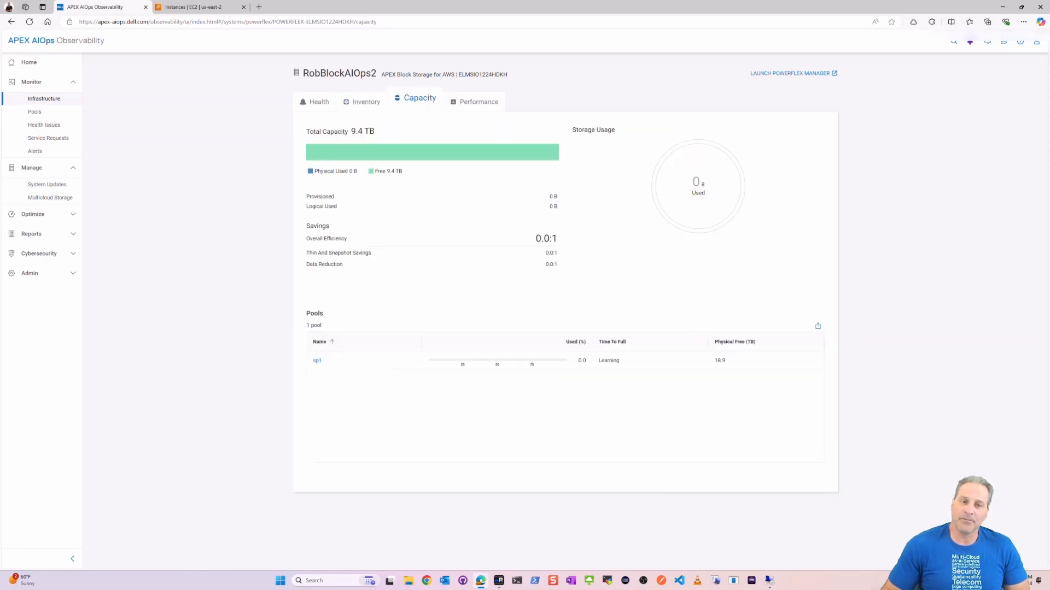
left_click(478, 97)
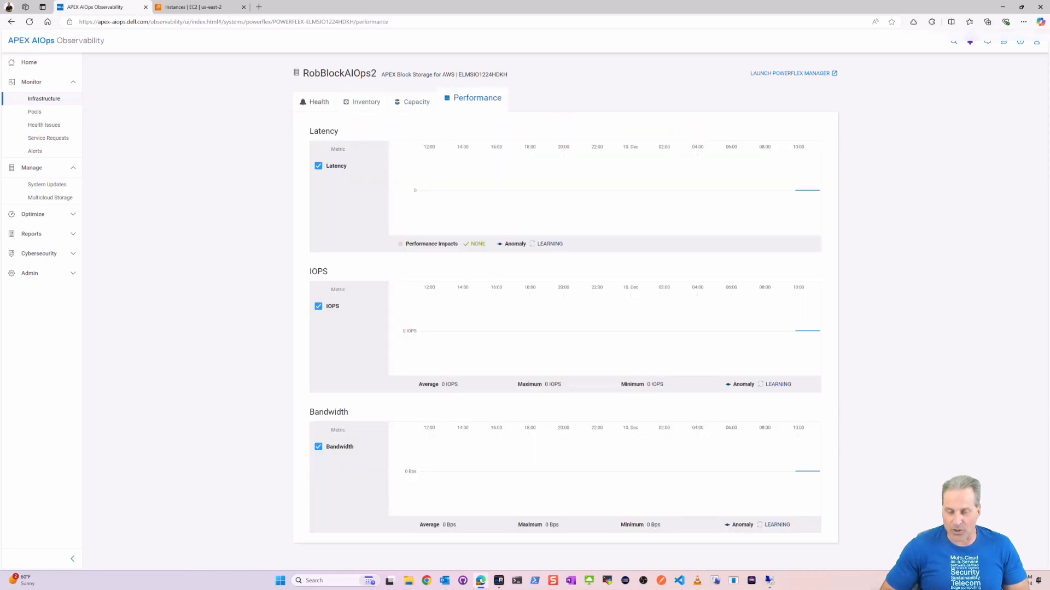
left_click(318, 101)
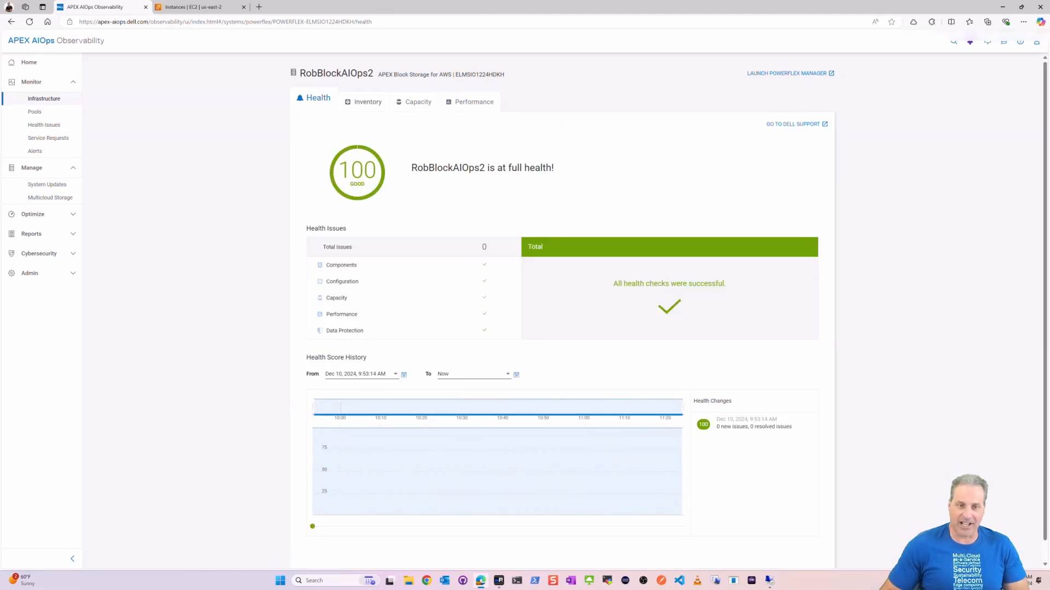
left_click(368, 101)
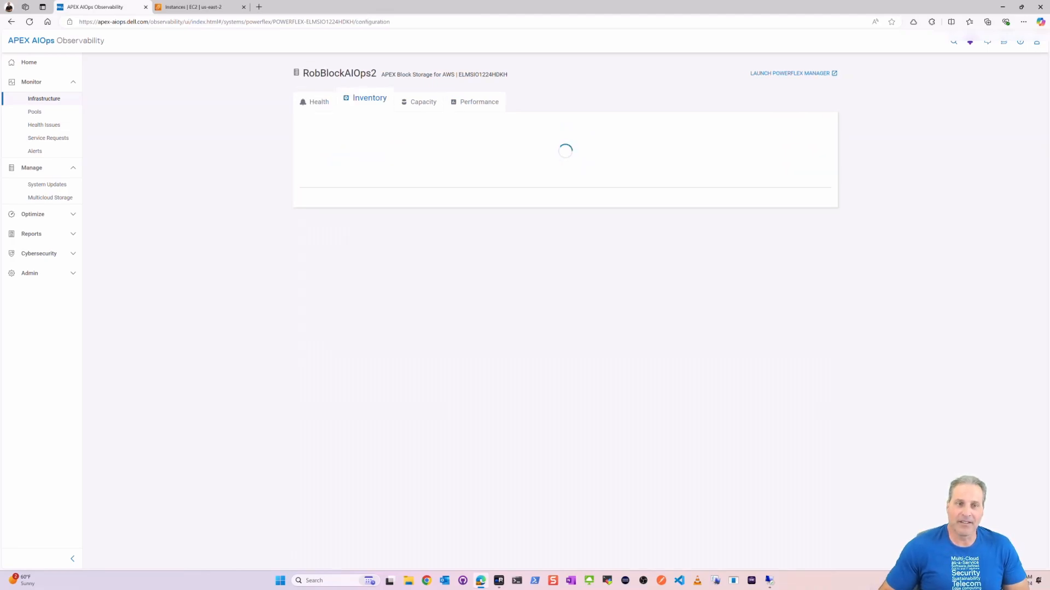
View the block inventory's five SDS nodes, protection domain and storage pool in turn.
left_click(359, 265)
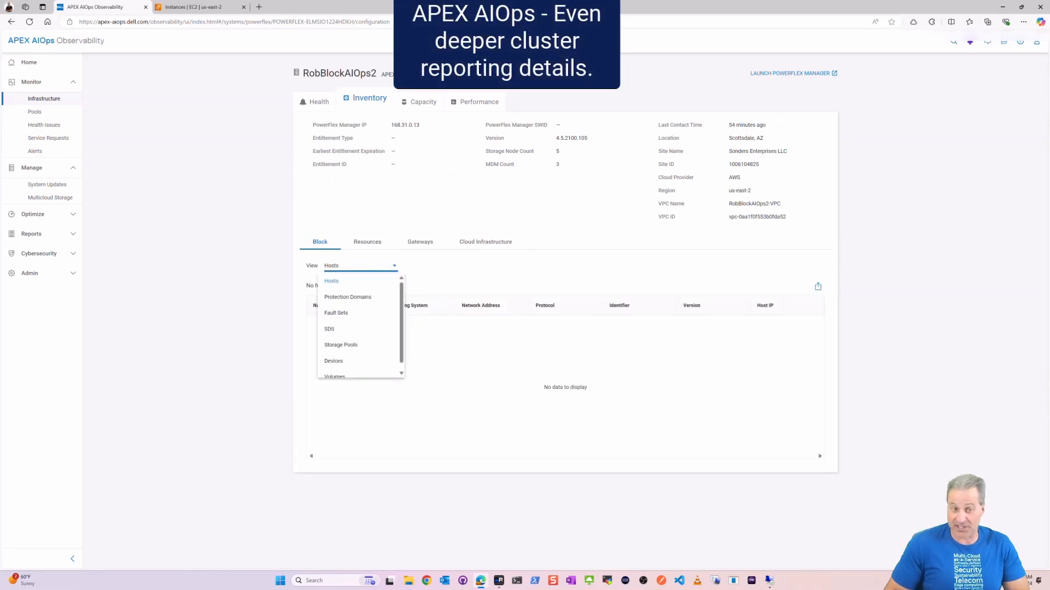
left_click(329, 329)
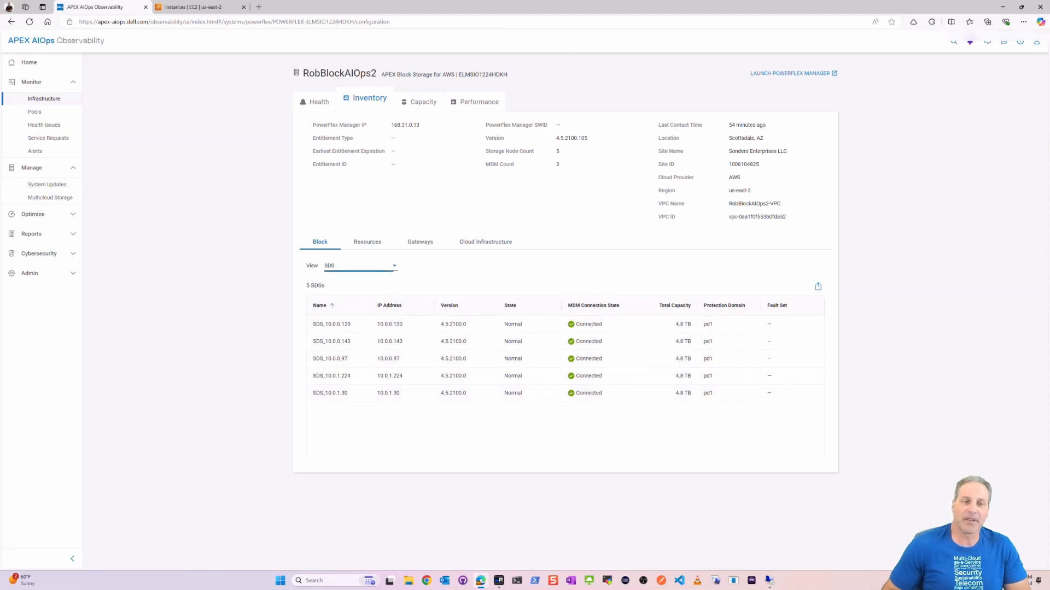
left_click(360, 265)
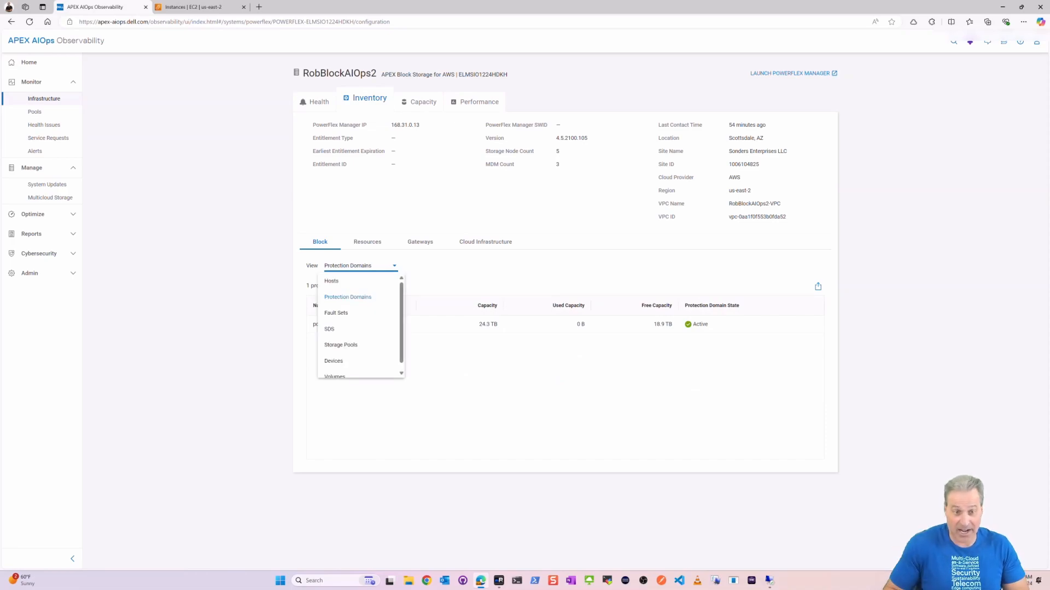
left_click(341, 345)
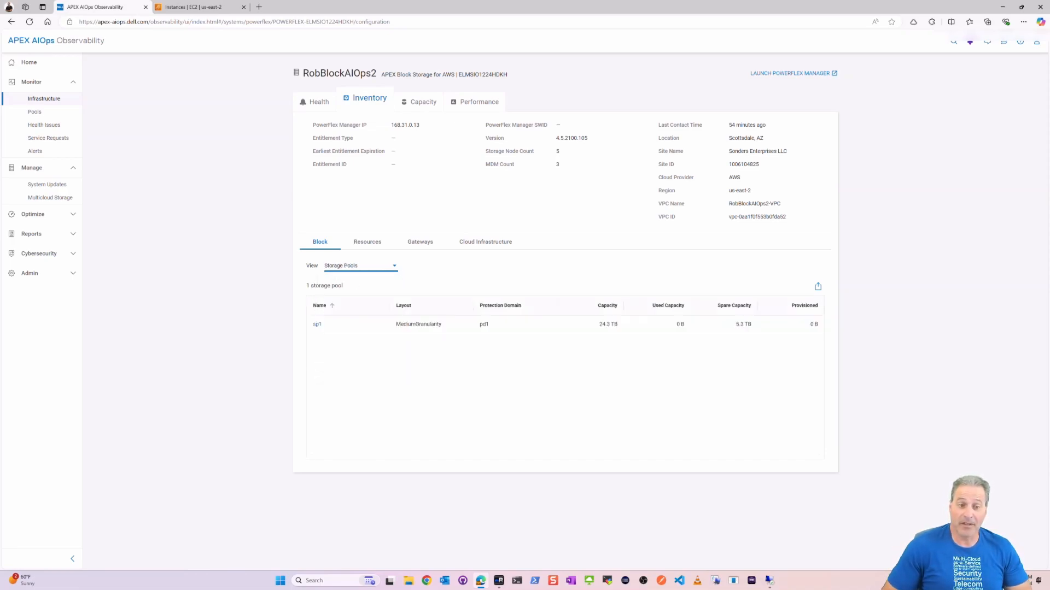
List the cluster's five cloud instances, then return to the home dashboard.
left_click(360, 265)
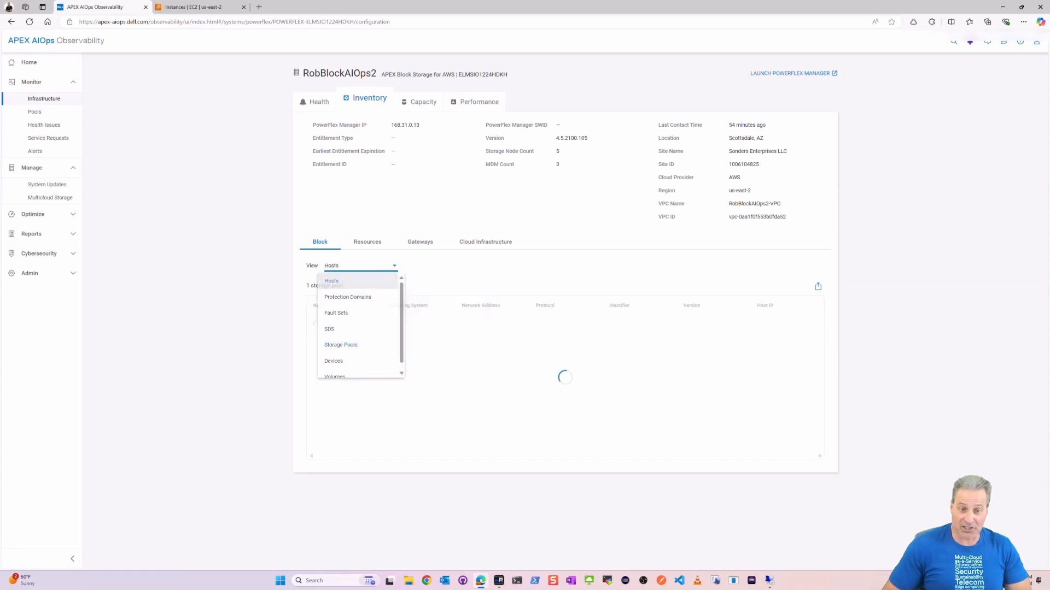
left_click(484, 242)
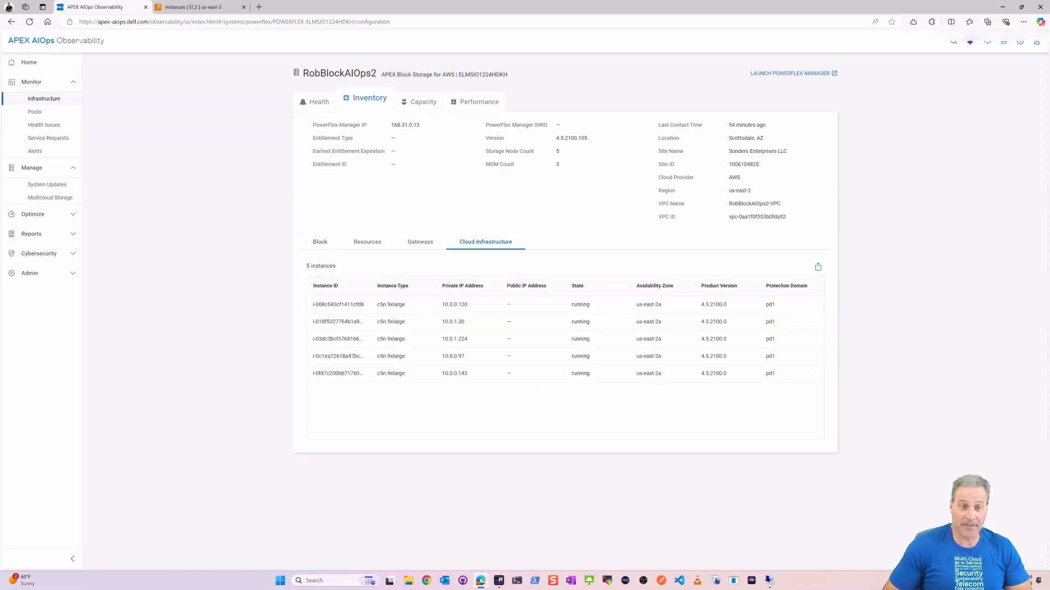
left_click(28, 61)
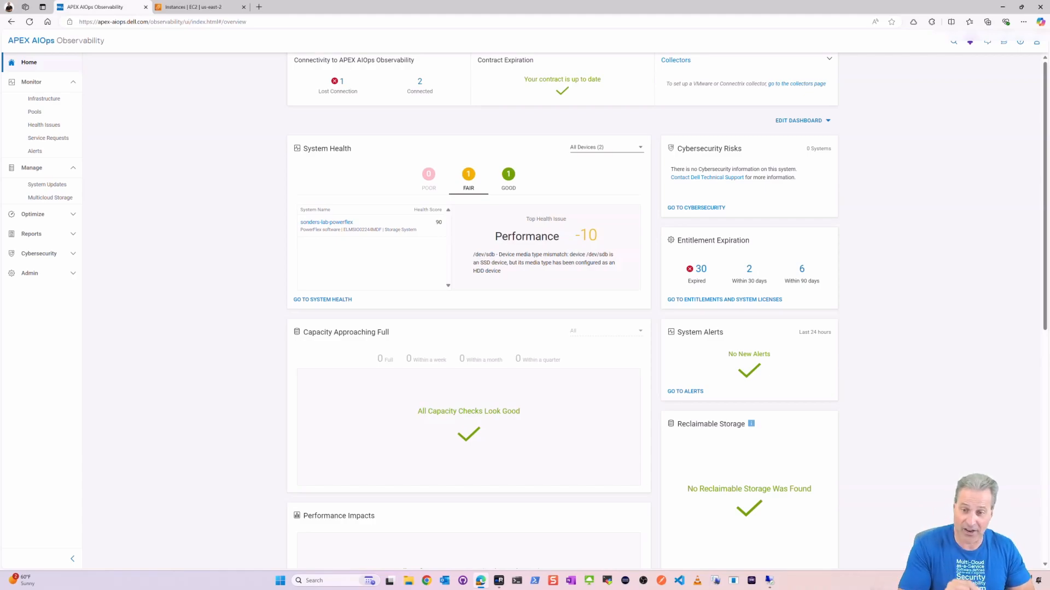
mouse_move(420, 84)
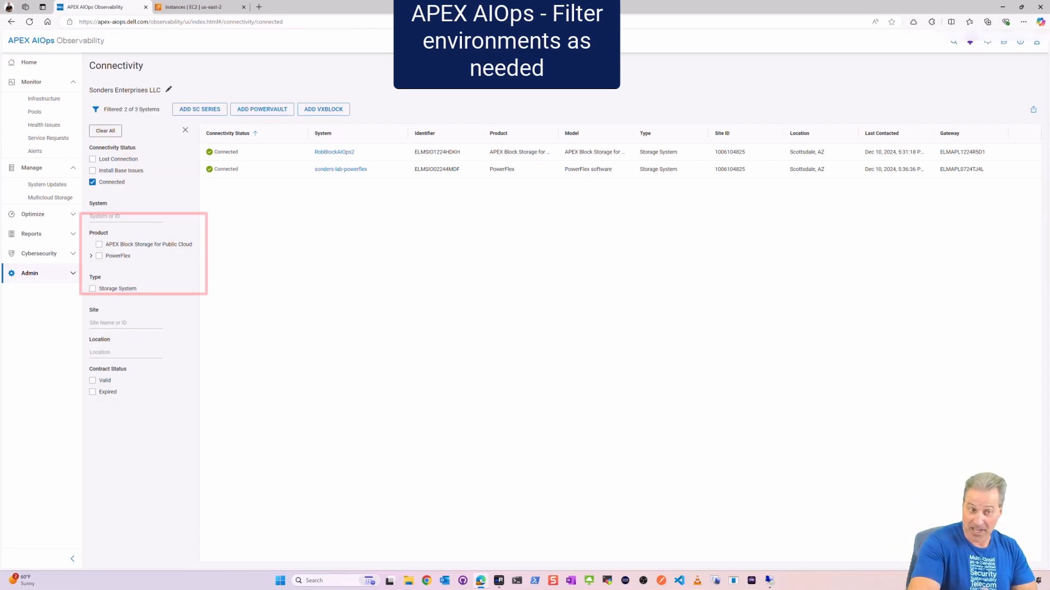
Filter Connectivity to APEX Block Storage for Public Cloud, then clear it to show both systems.
left_click(91, 256)
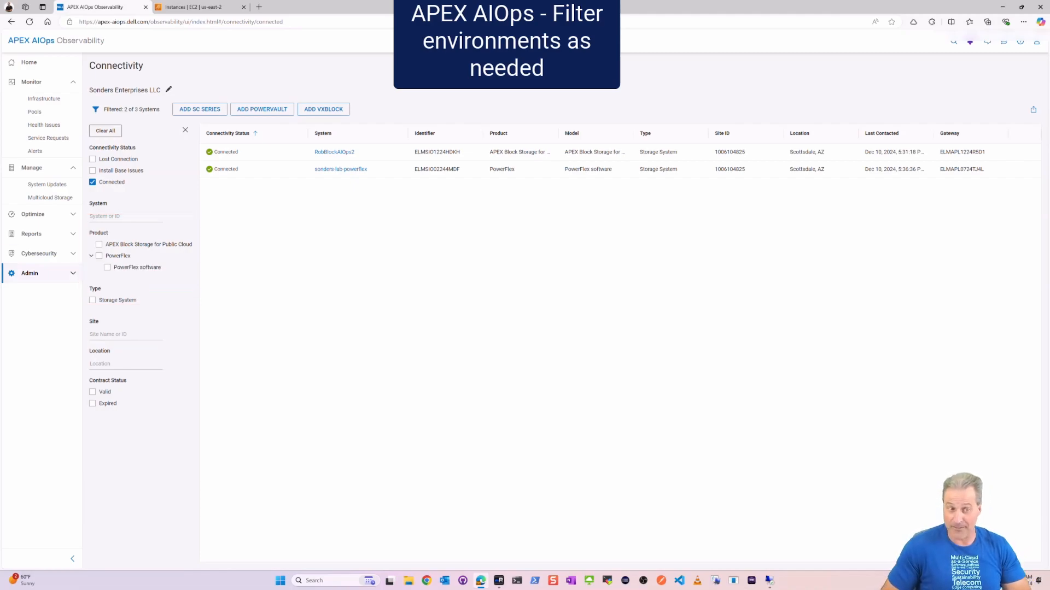
left_click(99, 244)
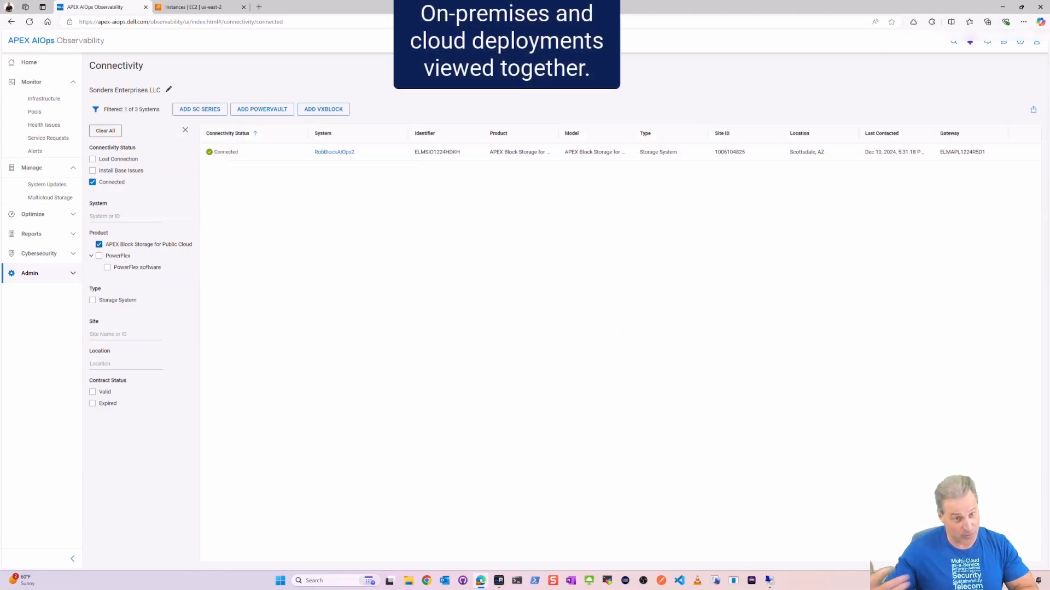
left_click(99, 255)
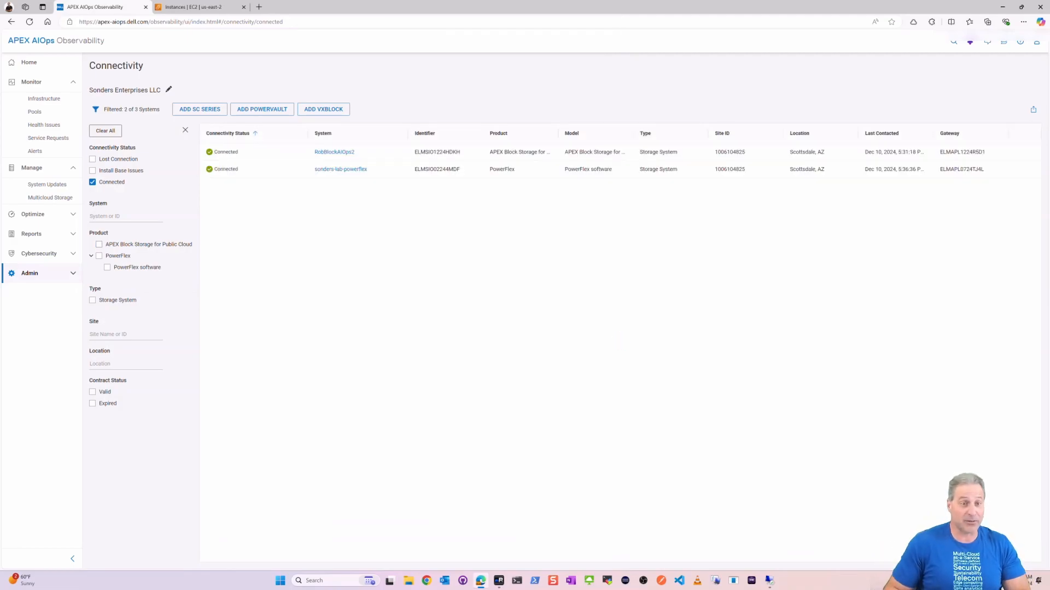